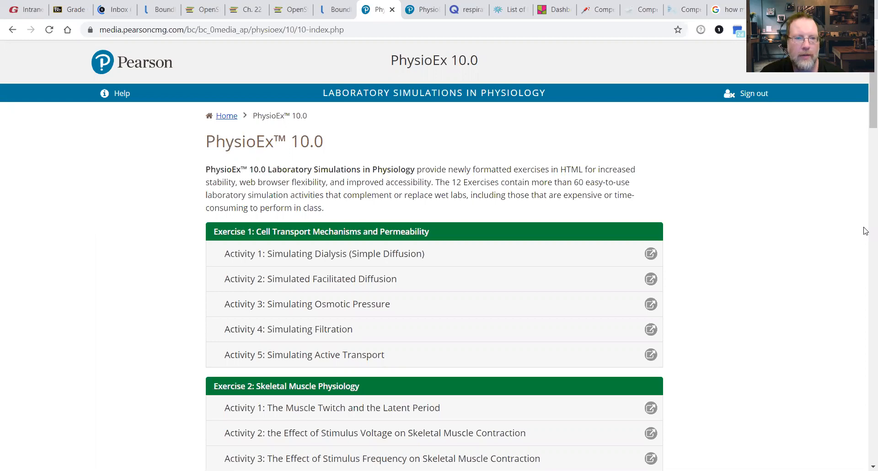
mouse_move(866, 77)
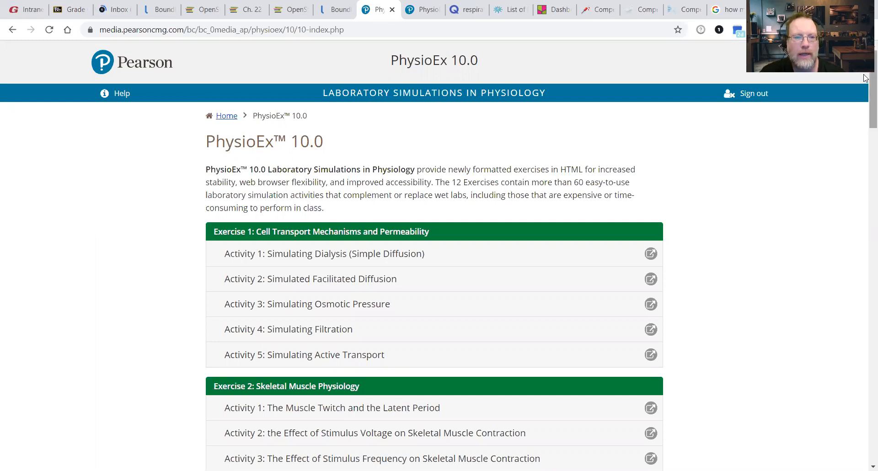
Step: Scroll the activity index down to the Exercise 5: Cardiovascular Dynamics section
scroll(down, 3)
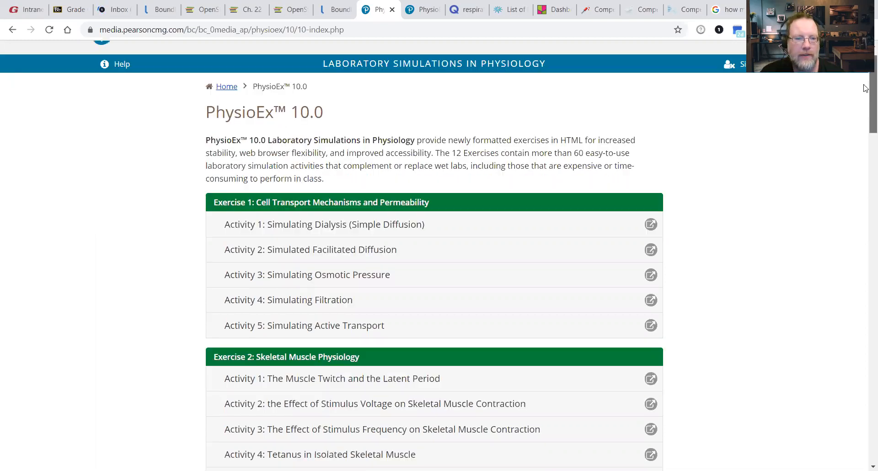
scroll(down, 3)
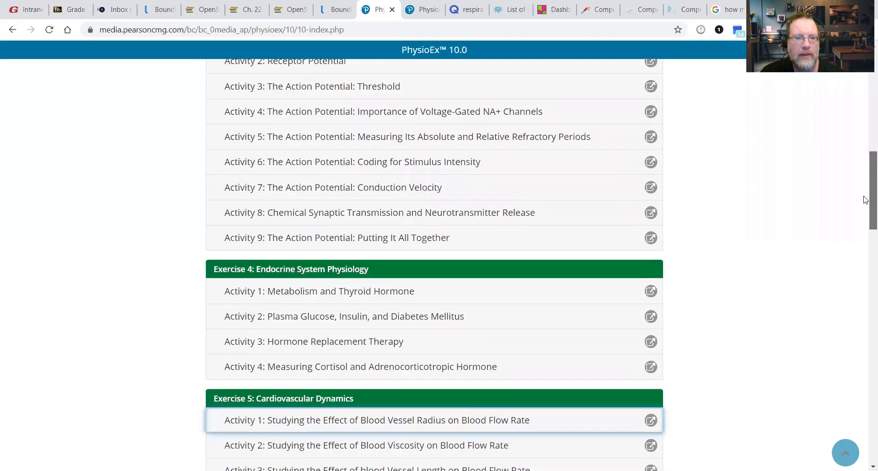
scroll(down, 3)
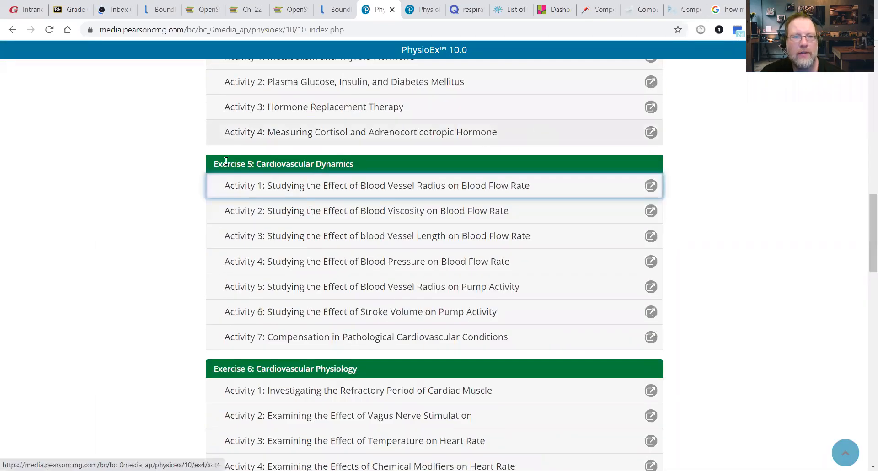
mouse_move(307, 329)
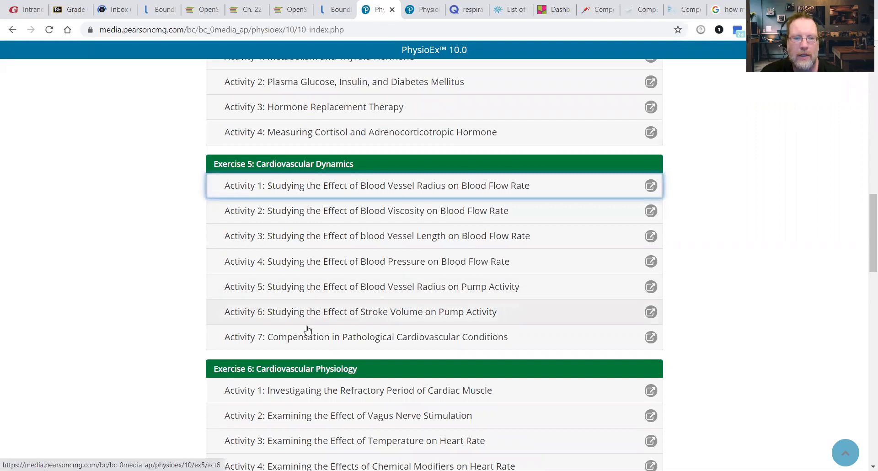
mouse_move(270, 248)
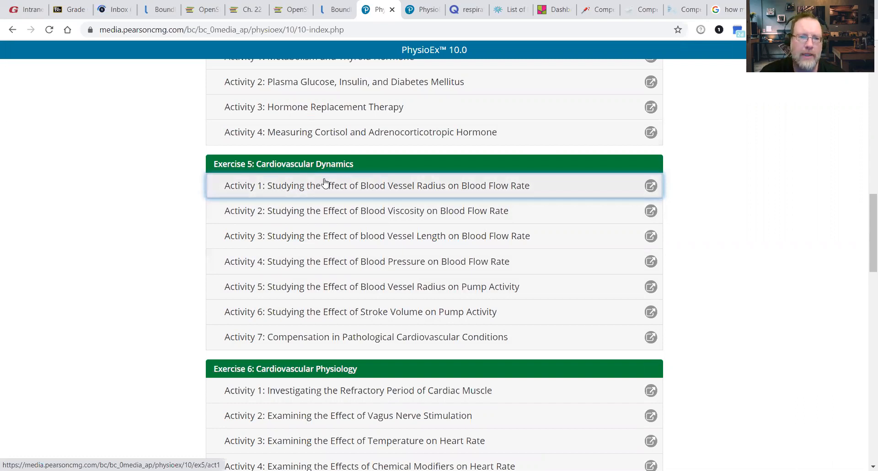
mouse_move(230, 258)
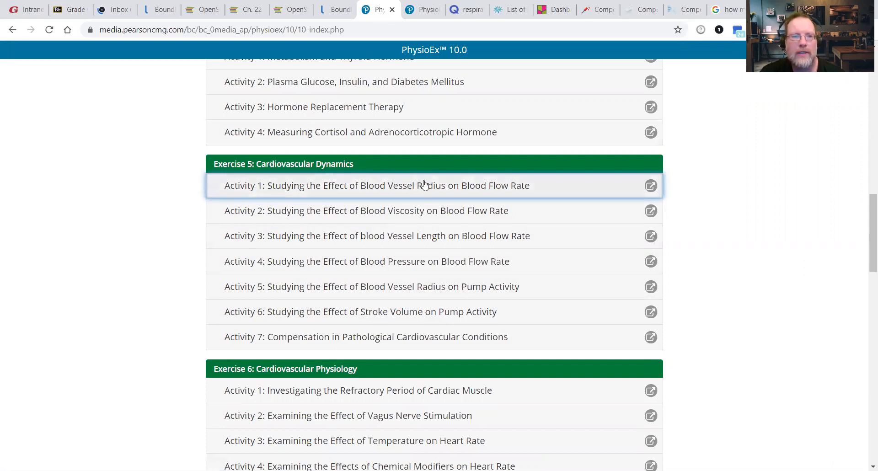
Step: Start Exercise 5 Activity 1 on blood vessel radius and advance to introduction page 2 of 2
click(424, 186)
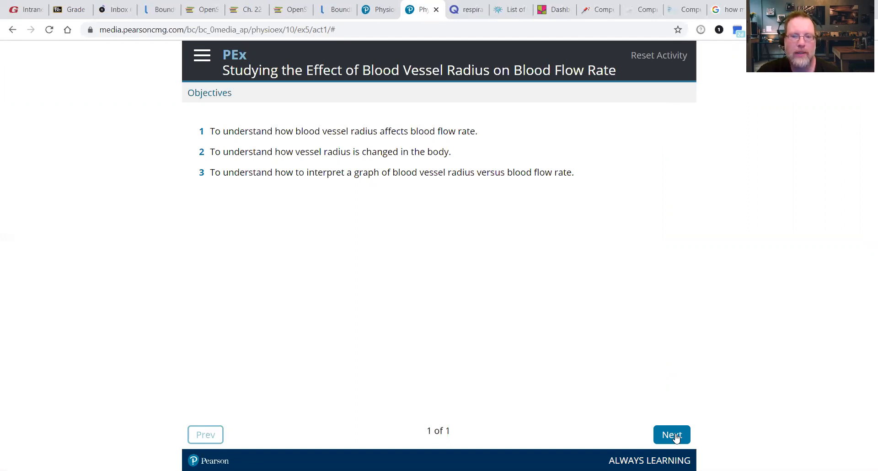
click(671, 434)
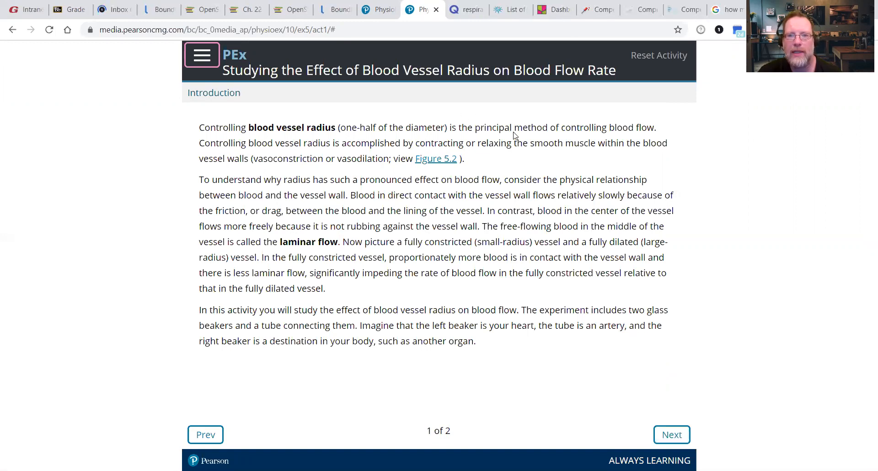
mouse_move(628, 238)
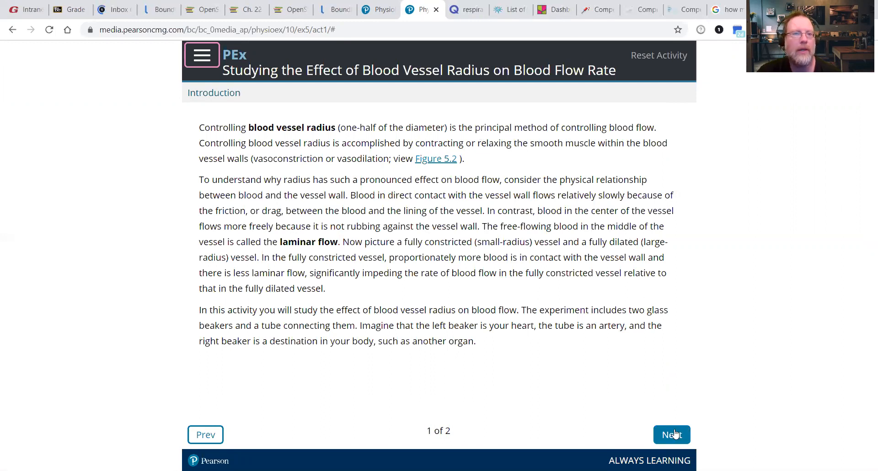
click(672, 434)
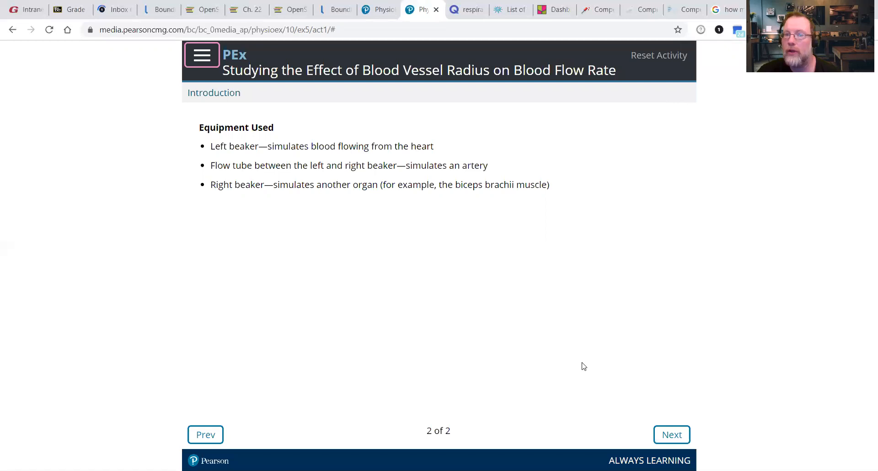
mouse_move(463, 115)
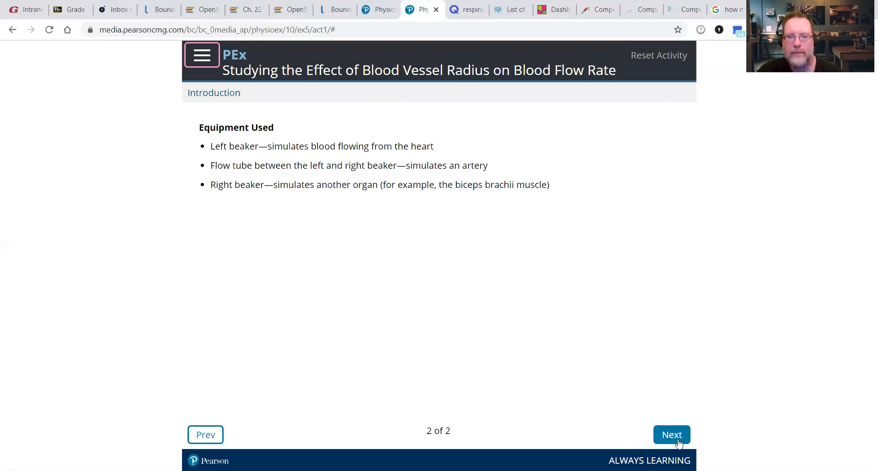
Step: Page through all five pre-lab quiz questions unanswered until the unanswered-questions notice appears
click(672, 435)
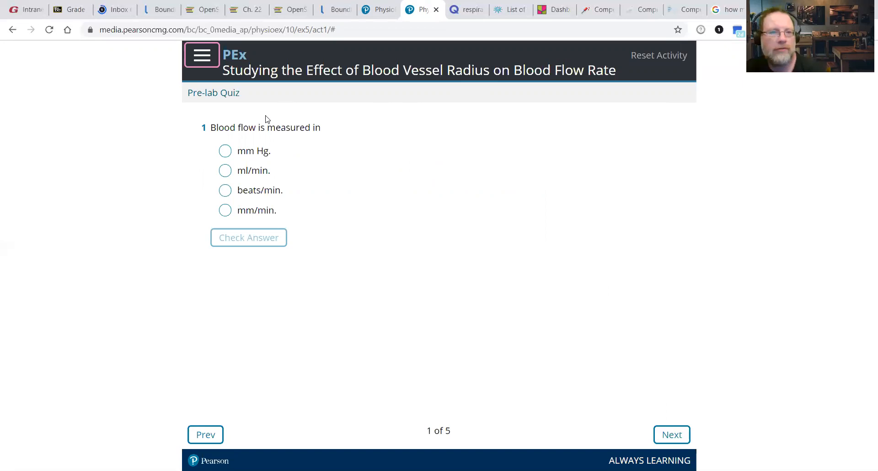
mouse_move(439, 123)
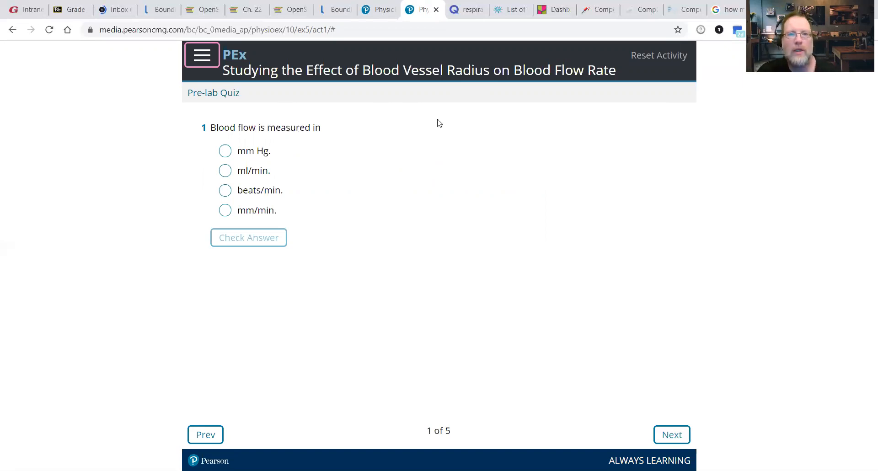
mouse_move(590, 78)
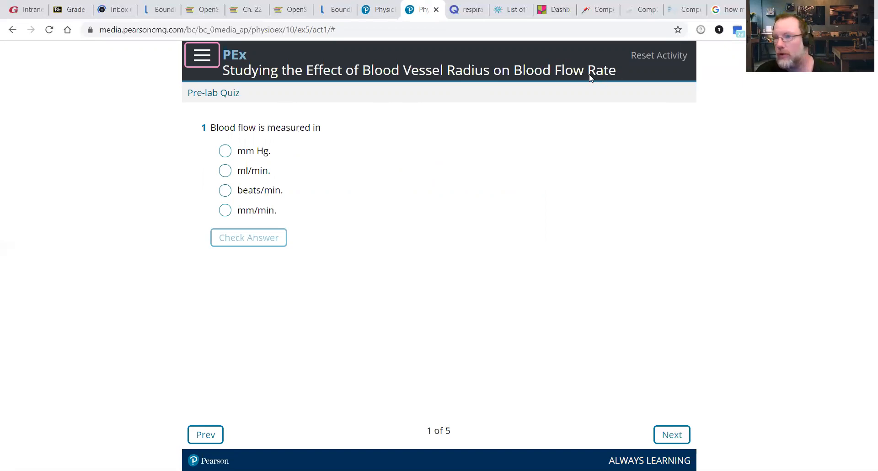
click(225, 170)
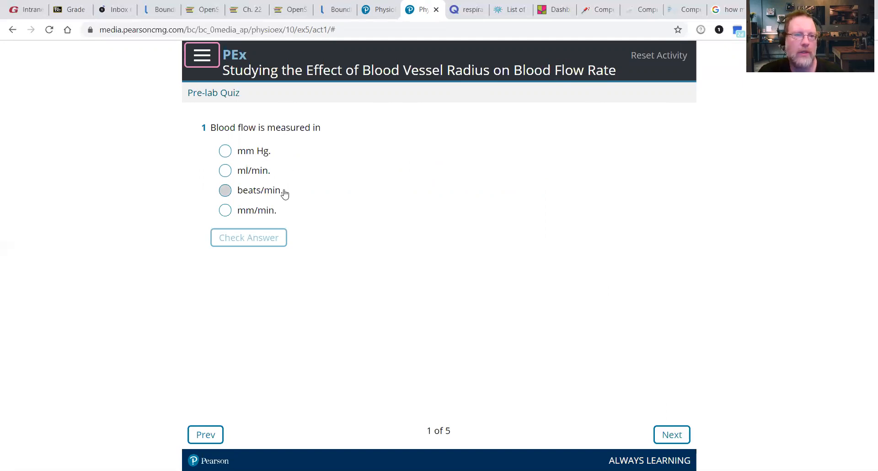
mouse_move(238, 207)
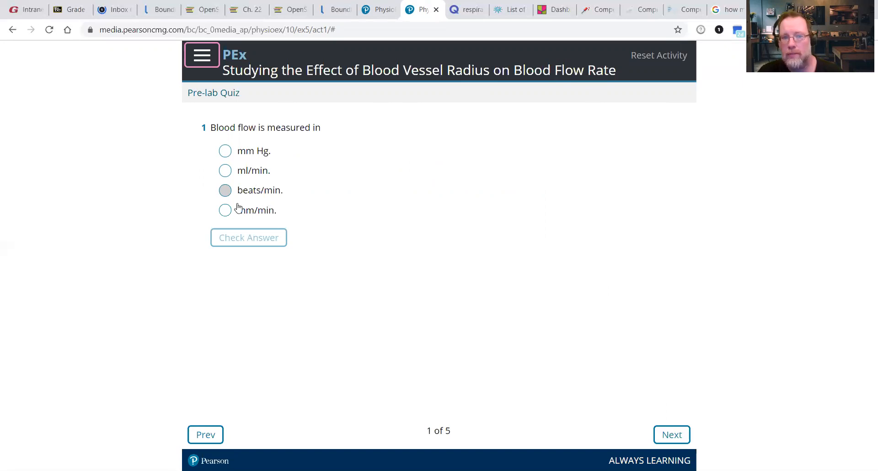
mouse_move(266, 193)
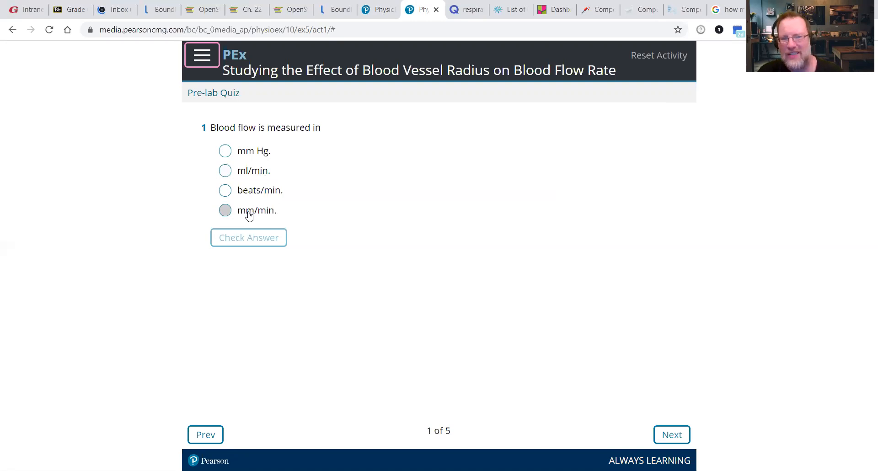
mouse_move(264, 214)
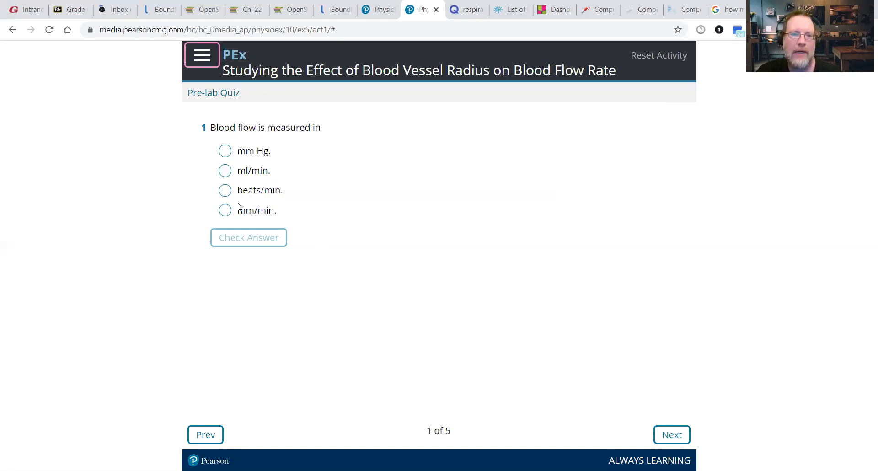
click(225, 170)
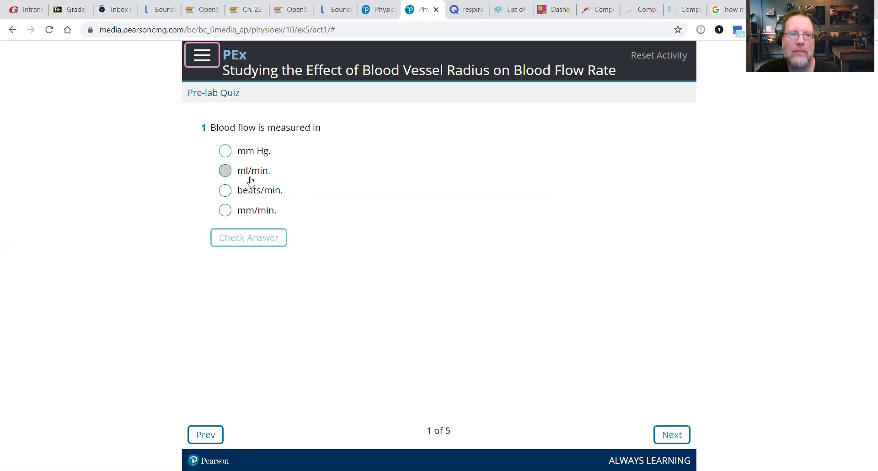
mouse_move(270, 172)
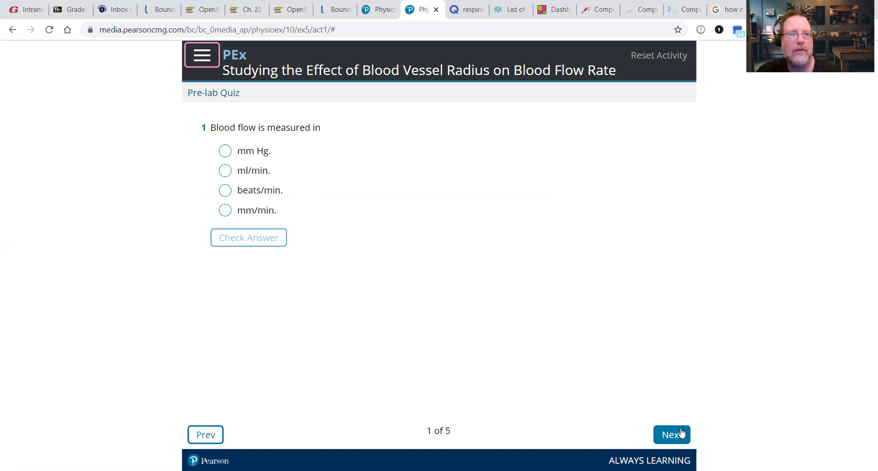
click(672, 434)
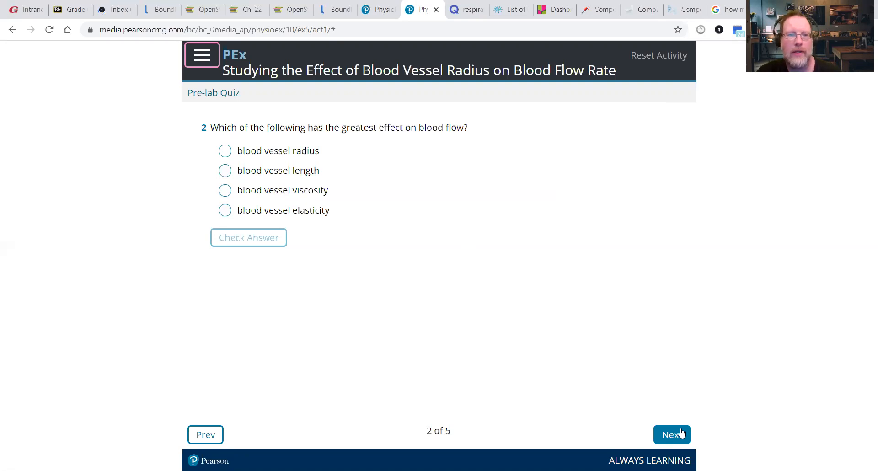
click(672, 434)
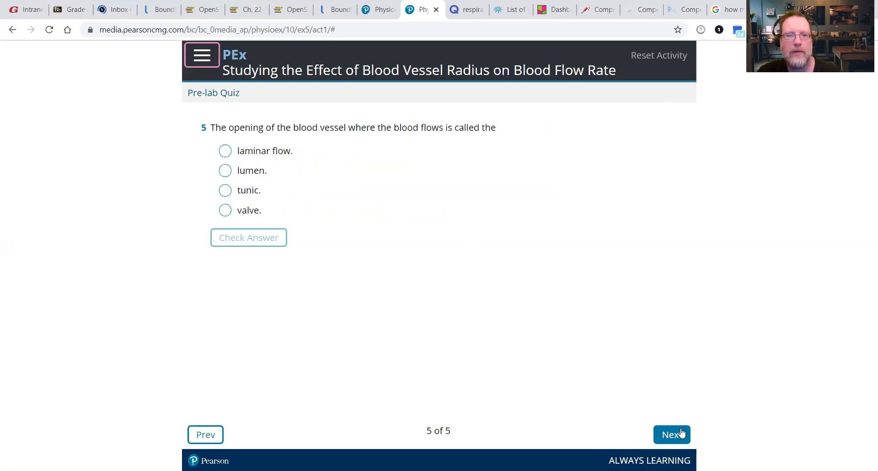
click(672, 434)
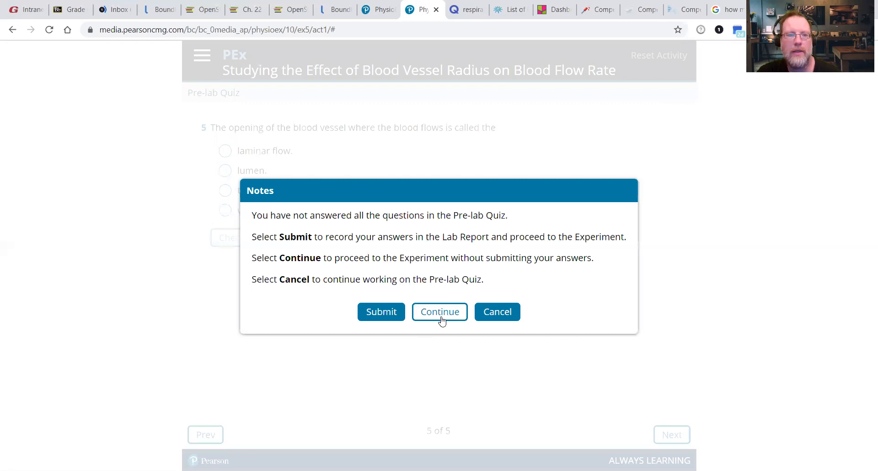
click(439, 312)
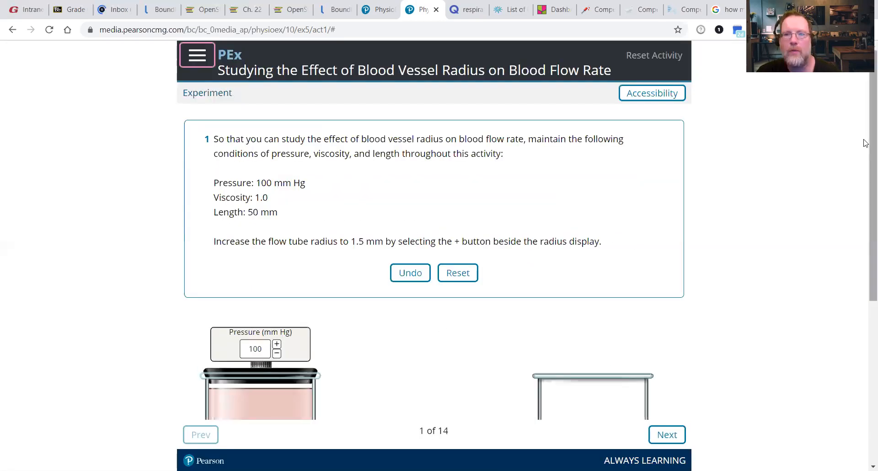
scroll(down, 3)
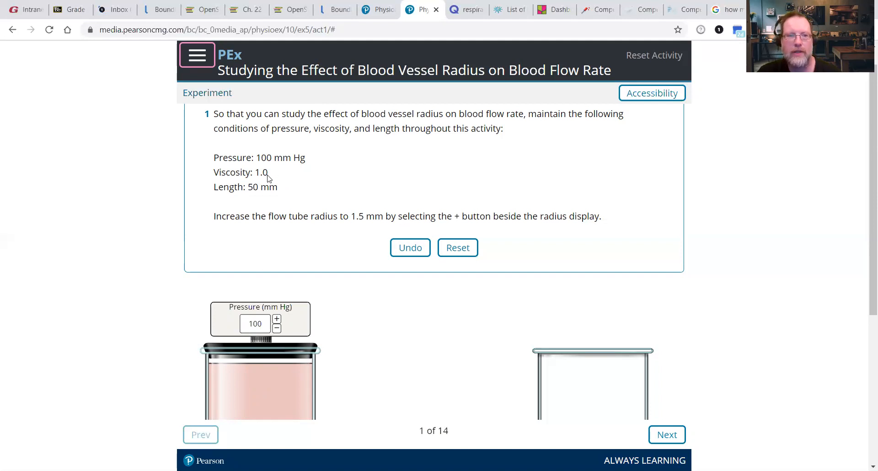
mouse_move(346, 377)
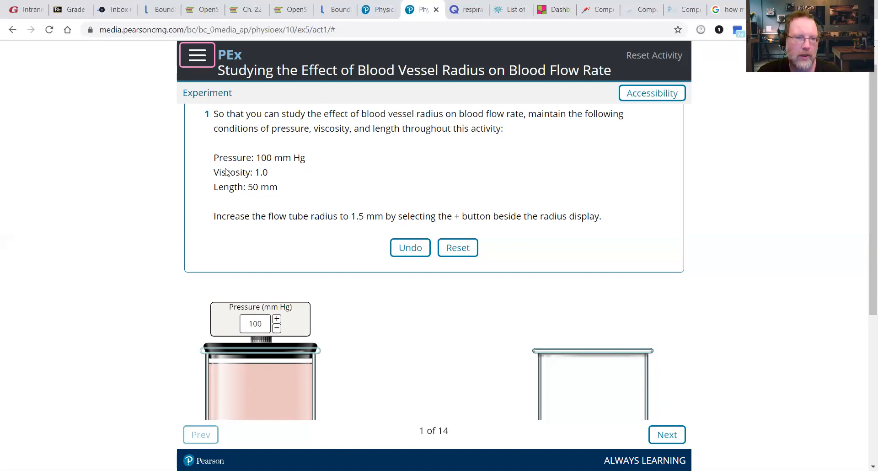
mouse_move(261, 177)
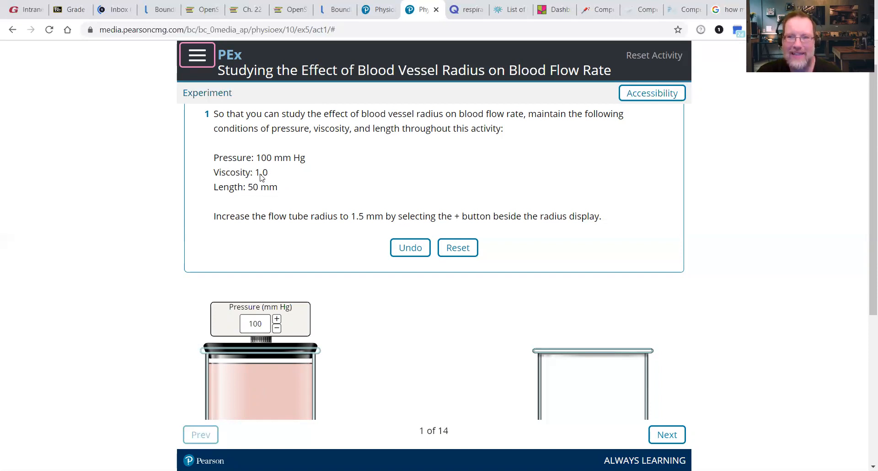
mouse_move(242, 190)
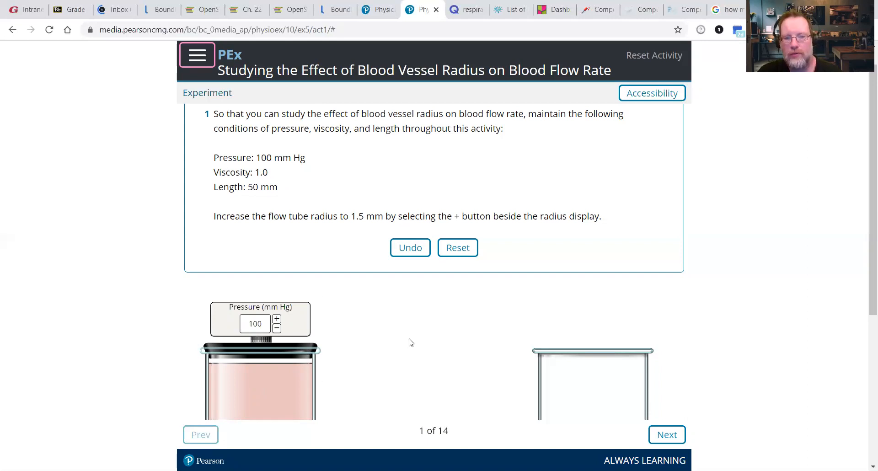
mouse_move(245, 190)
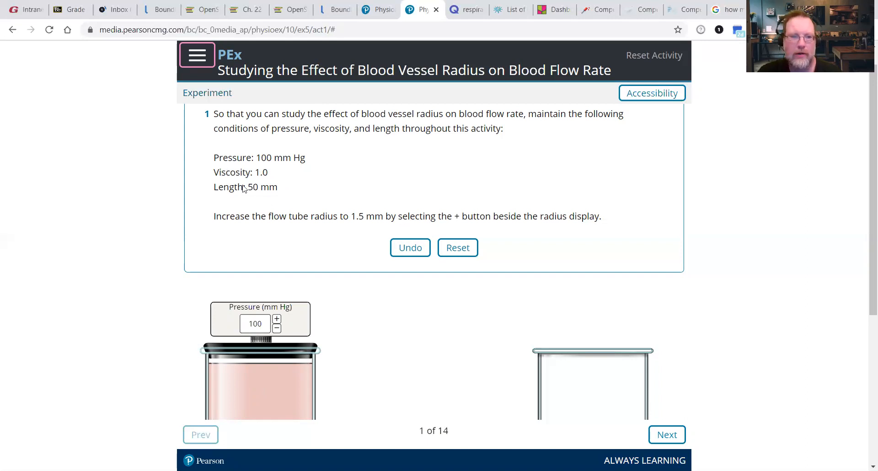
mouse_move(863, 210)
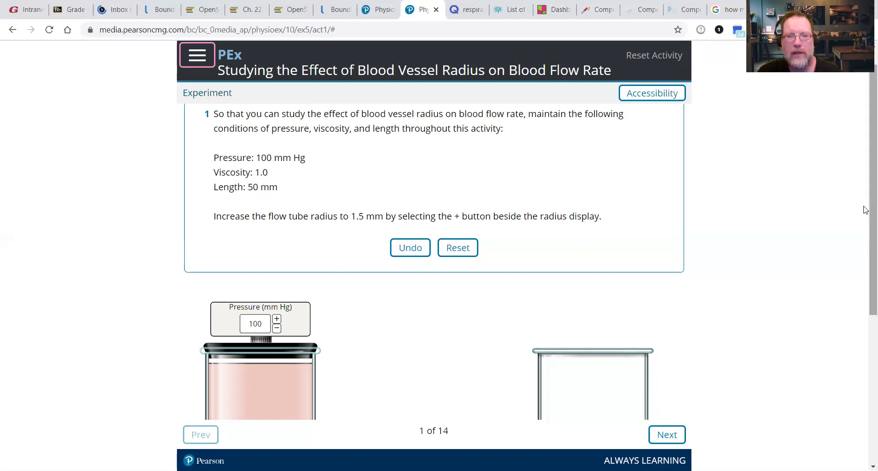
scroll(down, 3)
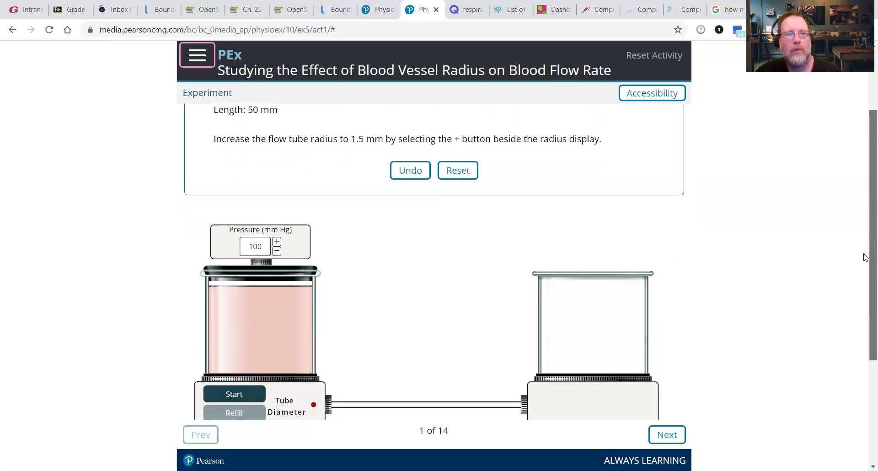
scroll(down, 3)
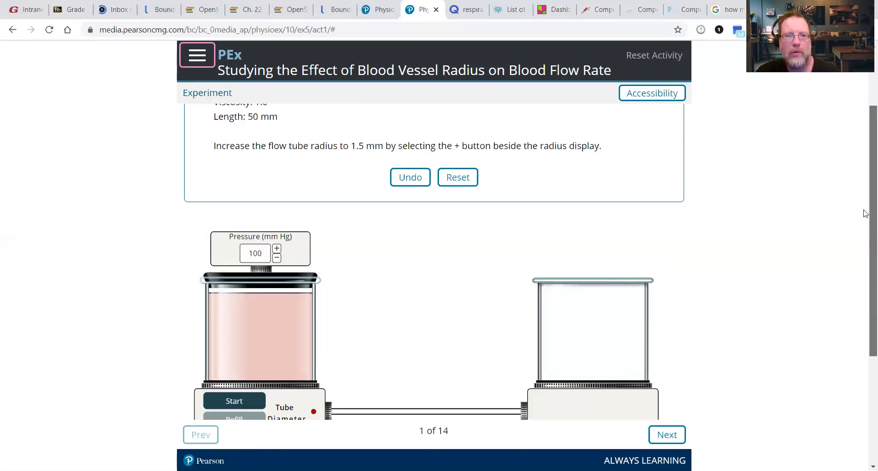
Step: Set the flow tube radius to 1.5 mm and run the flow, giving 4.0 ml/min
scroll(down, 3)
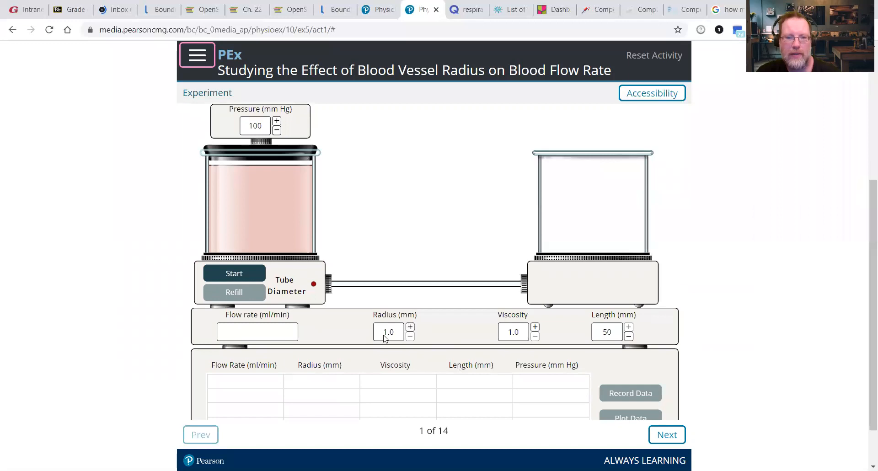
click(410, 327)
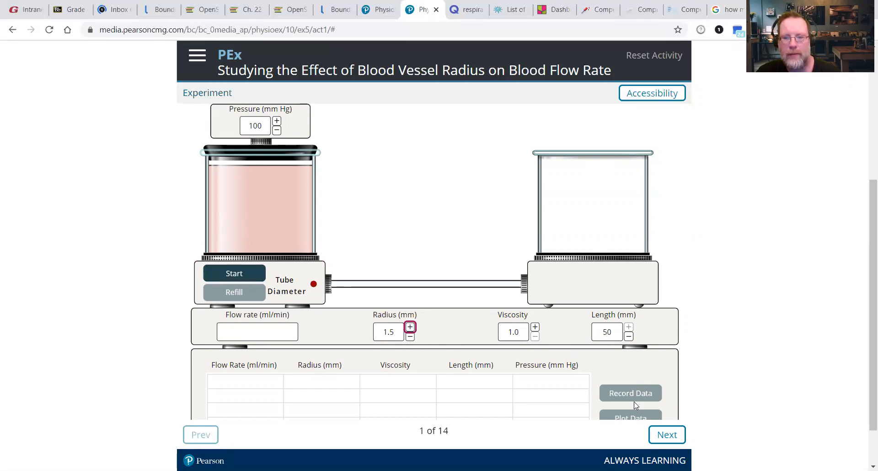
click(667, 435)
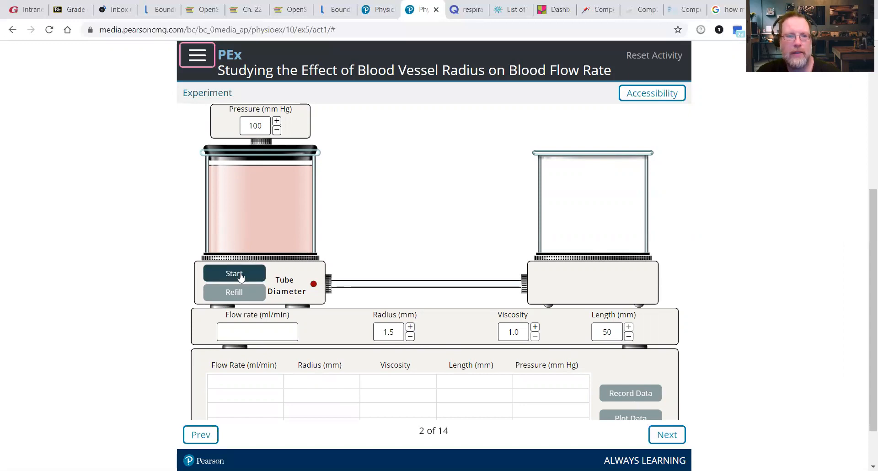
click(234, 273)
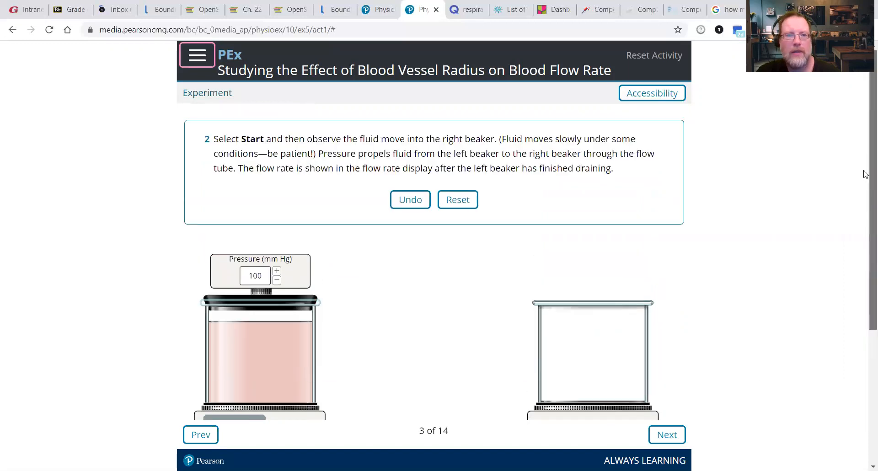
scroll(down, 3)
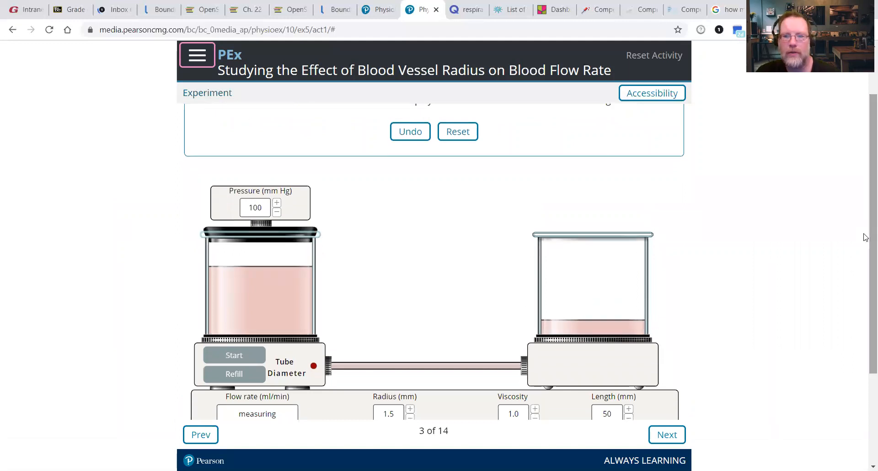
scroll(down, 3)
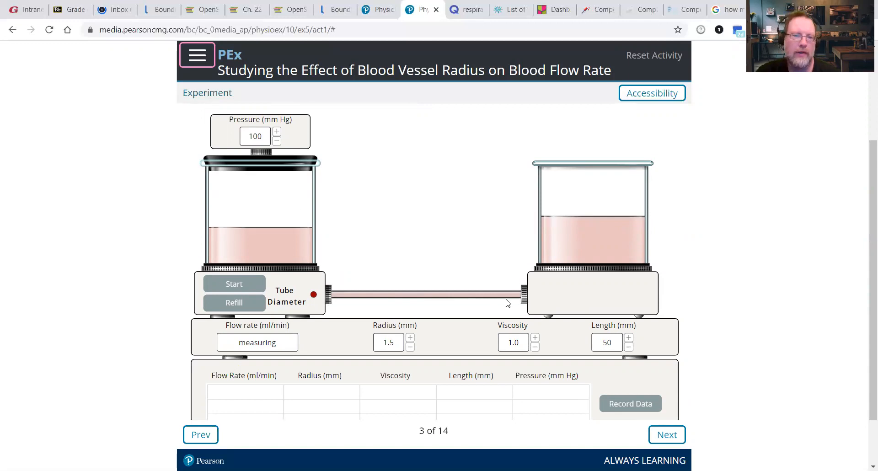
click(234, 284)
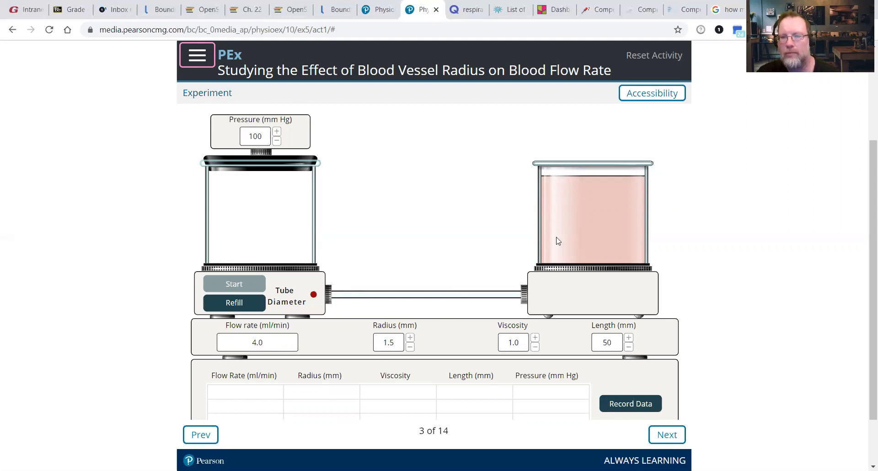
mouse_move(525, 295)
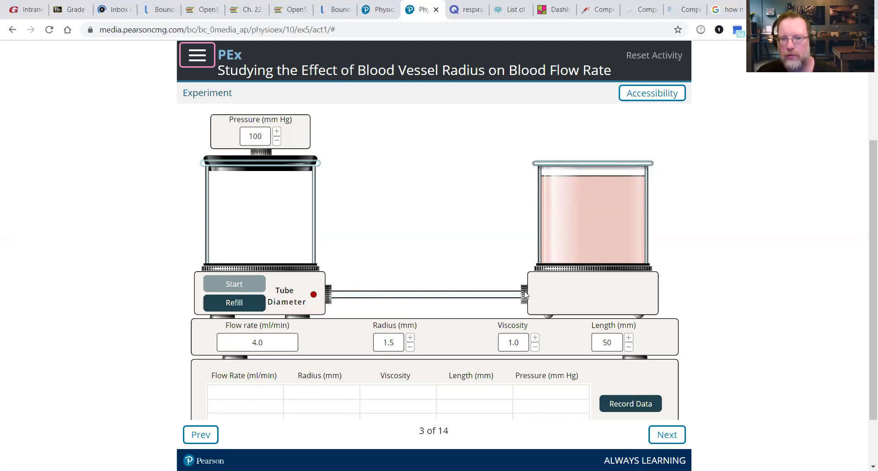
mouse_move(567, 213)
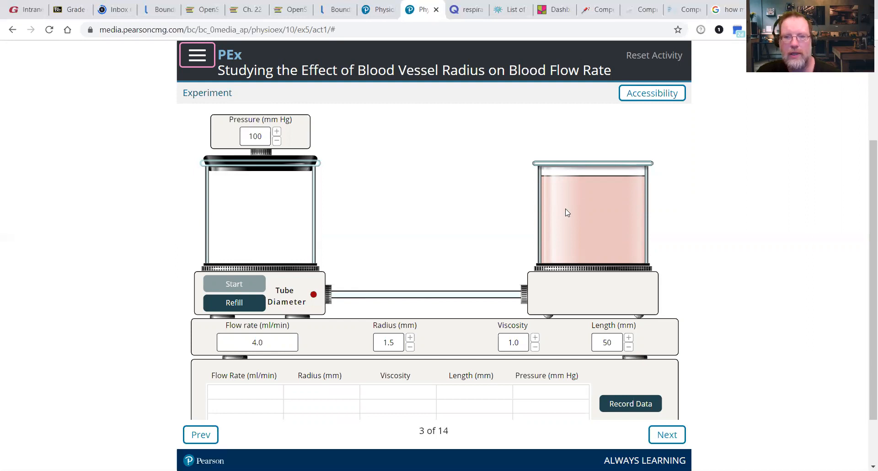
mouse_move(421, 309)
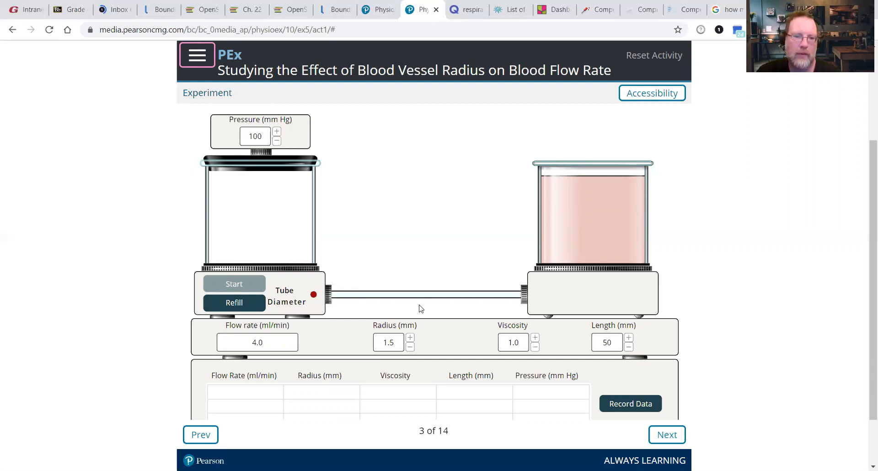
mouse_move(396, 343)
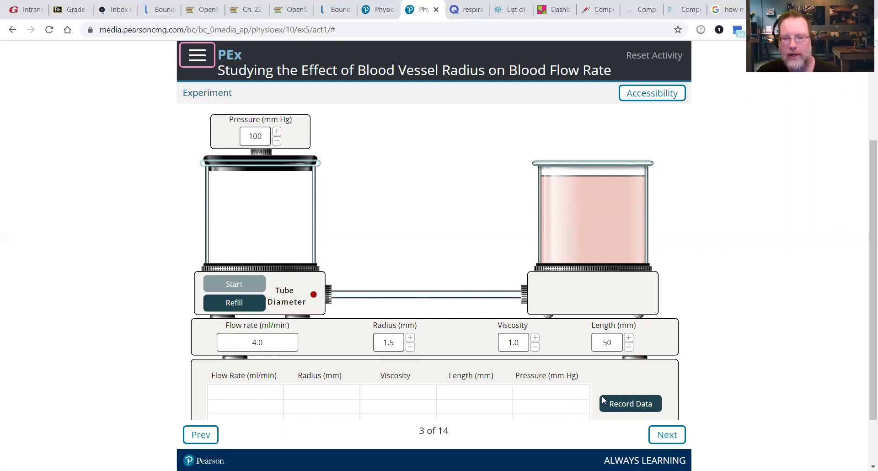
Step: Record the 1.5 mm run (4.0 ml/min) in the data grid and advance to step 7 of 14
click(630, 403)
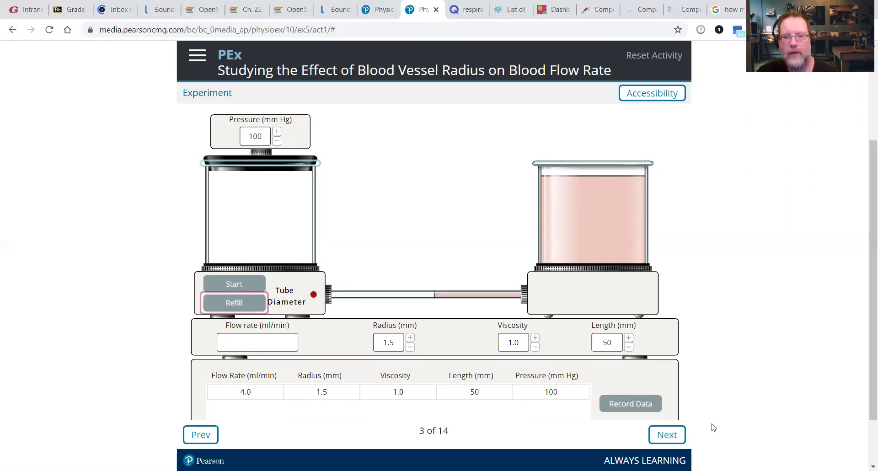
click(666, 435)
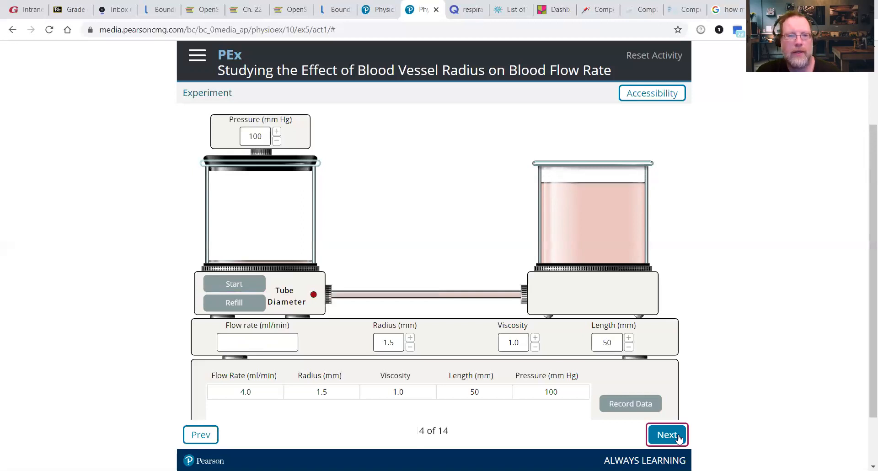
click(667, 435)
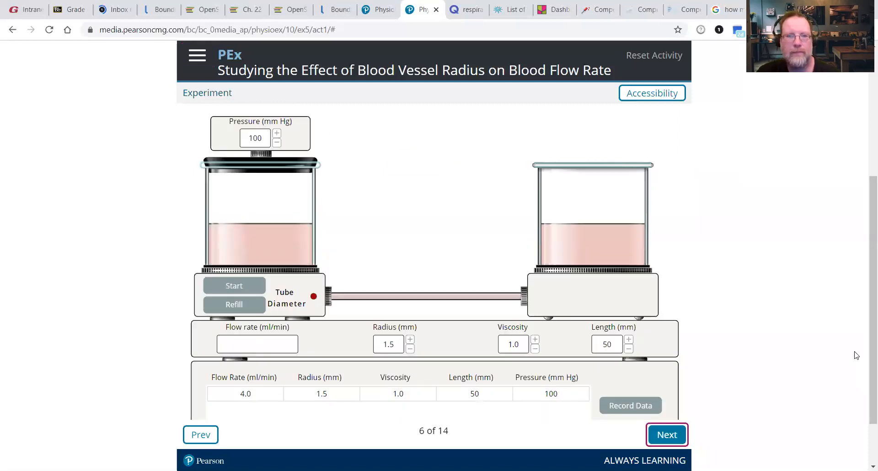
click(667, 434)
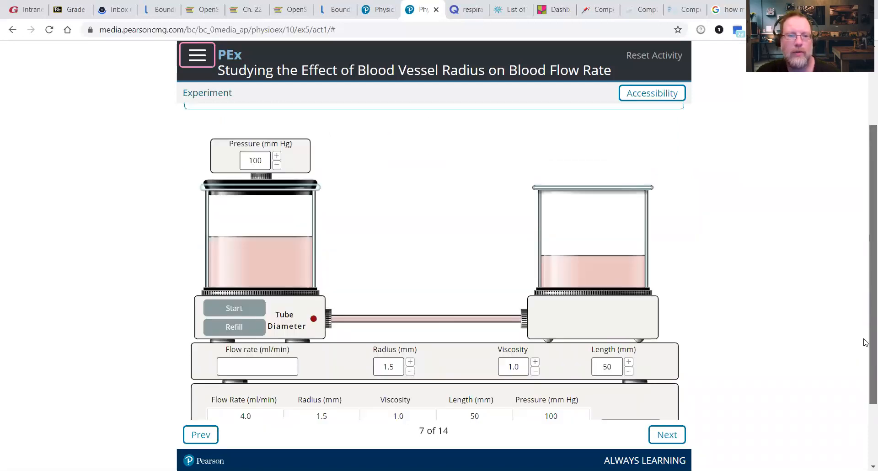
scroll(down, 3)
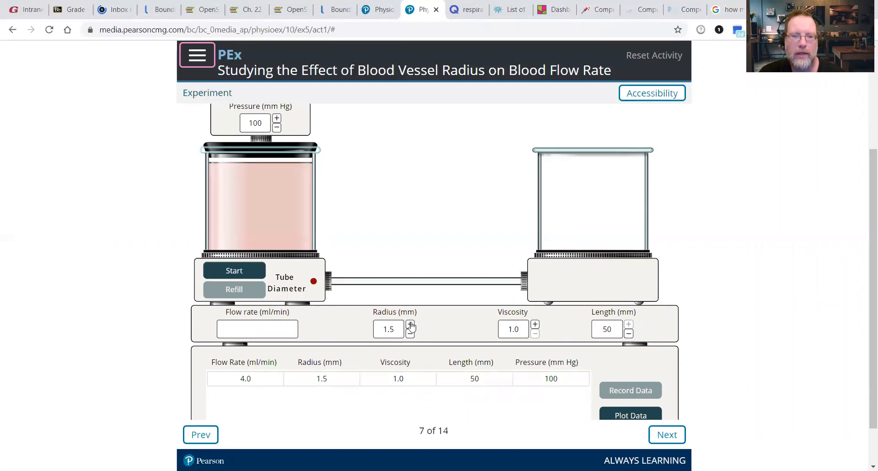
Step: Set the radius to 2.0 mm, run the flow and record 12.6 ml/min as the second grid row
click(409, 324)
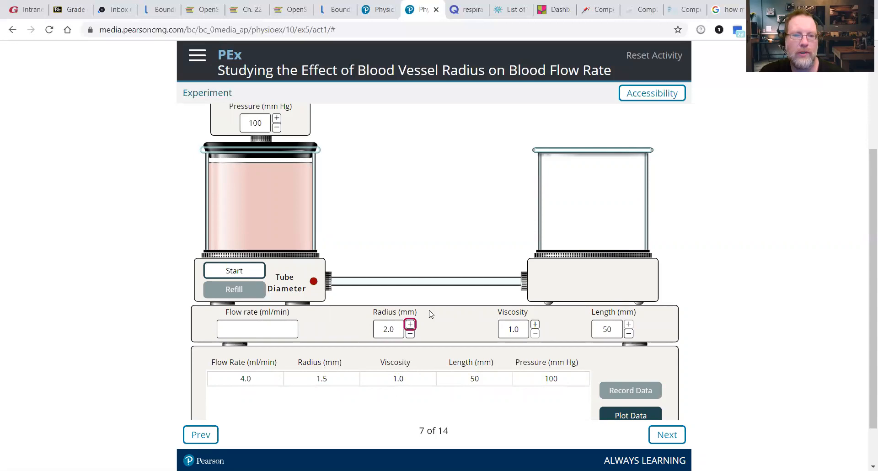
click(234, 271)
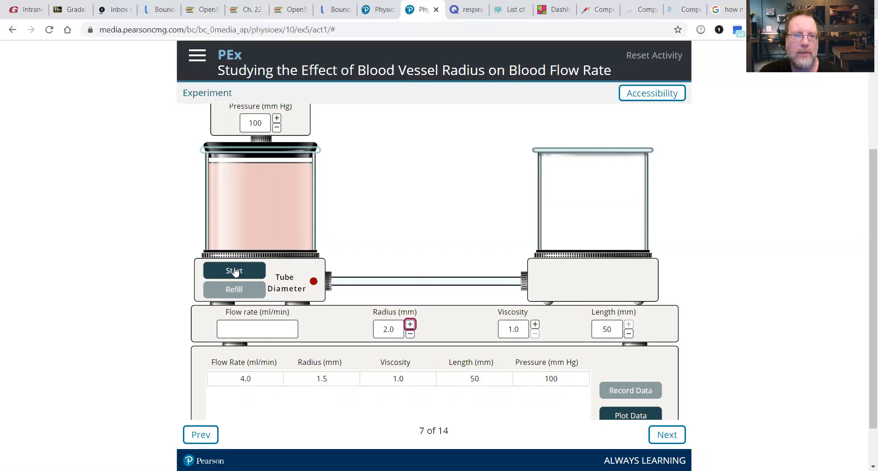
click(235, 271)
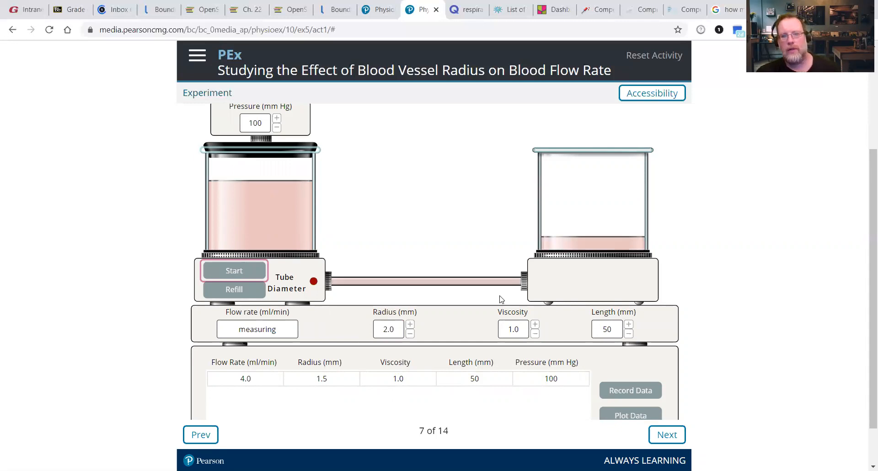
click(235, 270)
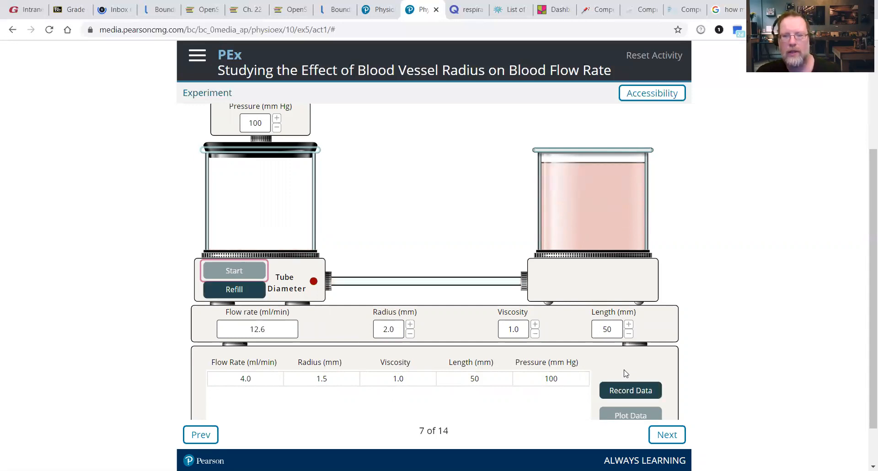
click(630, 390)
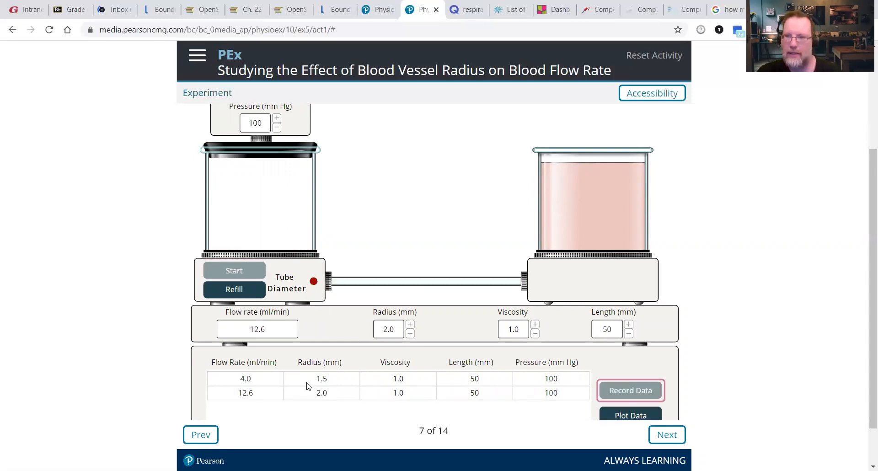
mouse_move(251, 388)
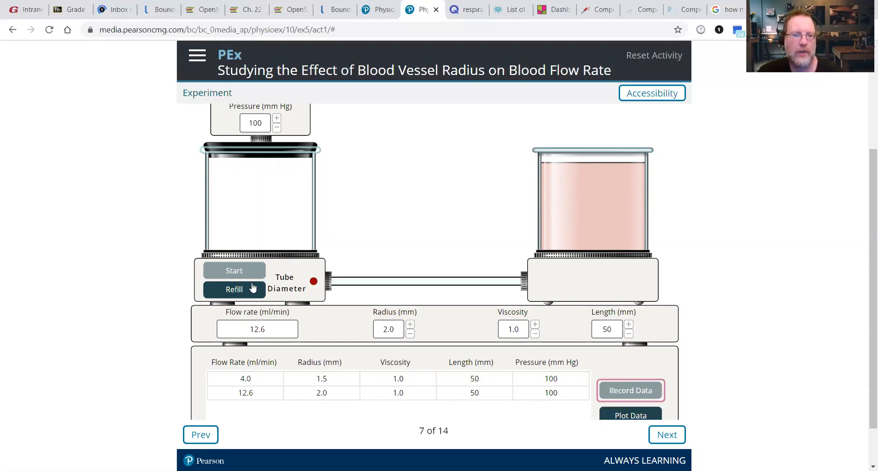
Step: Refill the left beaker and advance the instructions to step 9 of 14
click(234, 289)
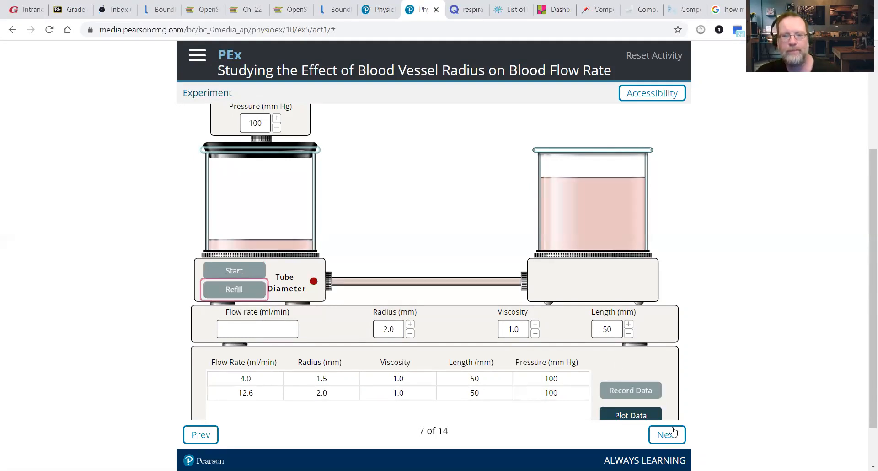
click(666, 434)
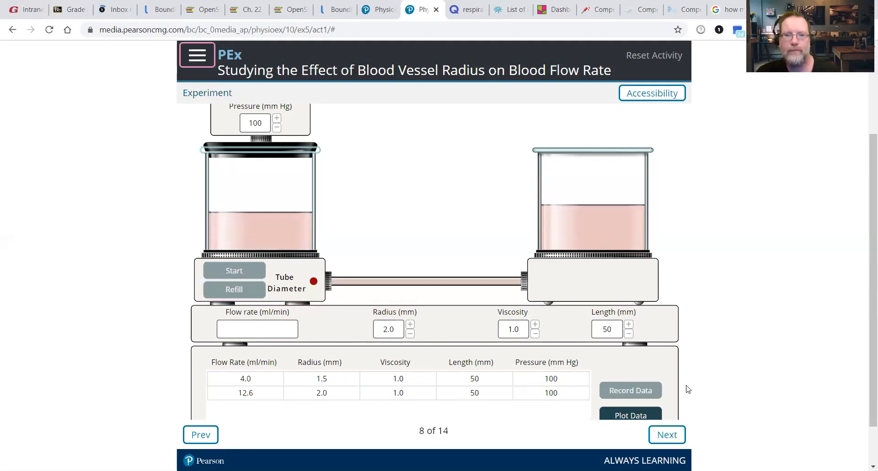
click(667, 434)
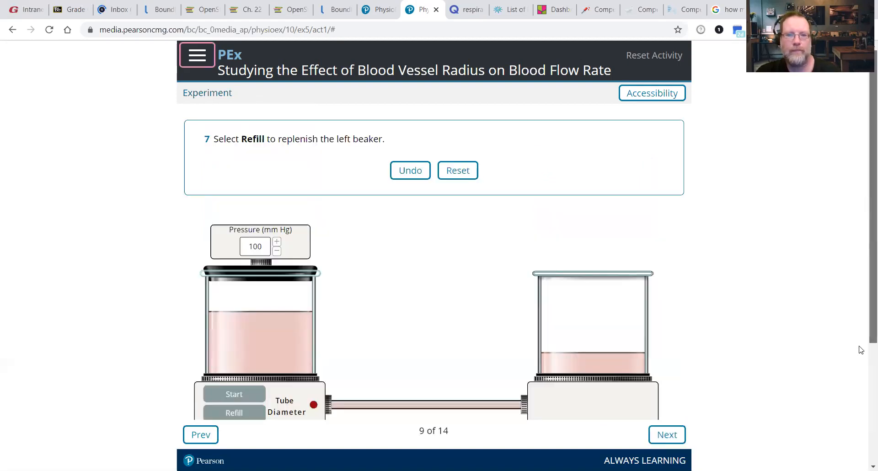
Step: Advance to page 11 of 14 with the step 8 instructions on repeated 0.5 mm radius increases
scroll(down, 3)
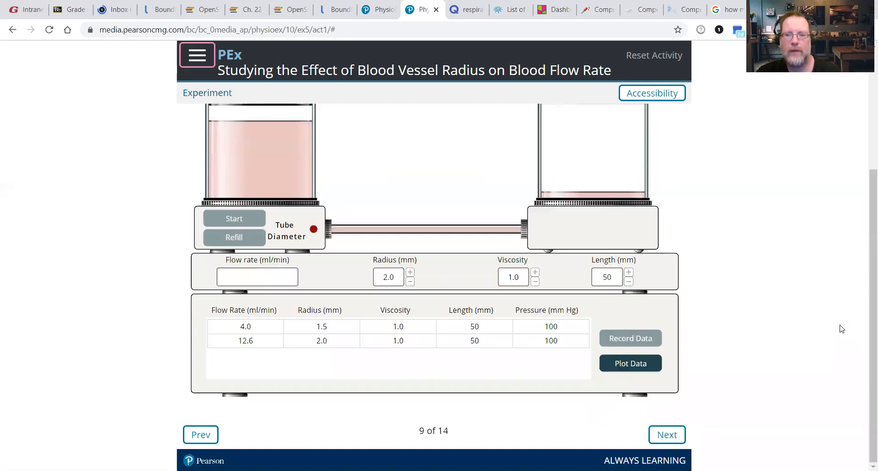
click(667, 434)
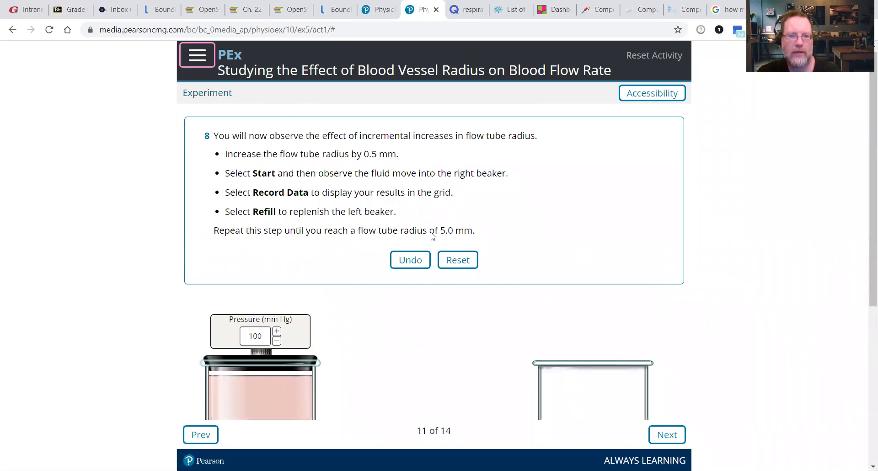
mouse_move(486, 224)
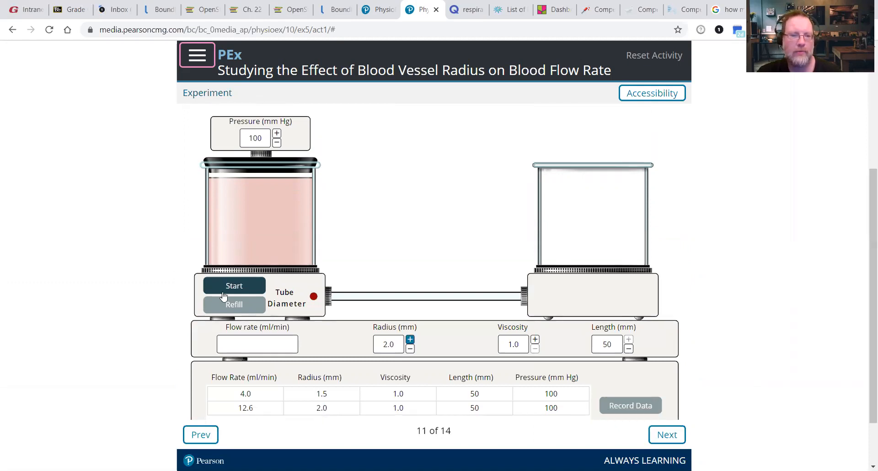
Step: Run the flow at 2.5 mm radius, record 30.7 ml/min in the table and refill the source beaker
click(234, 286)
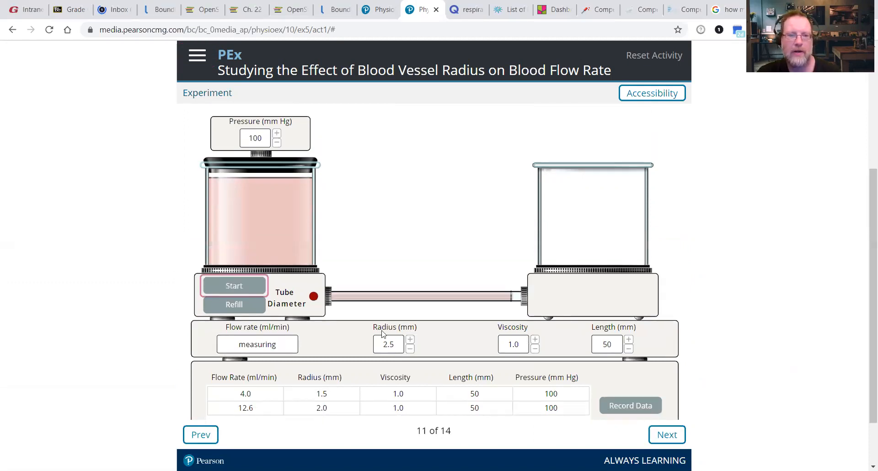
click(234, 286)
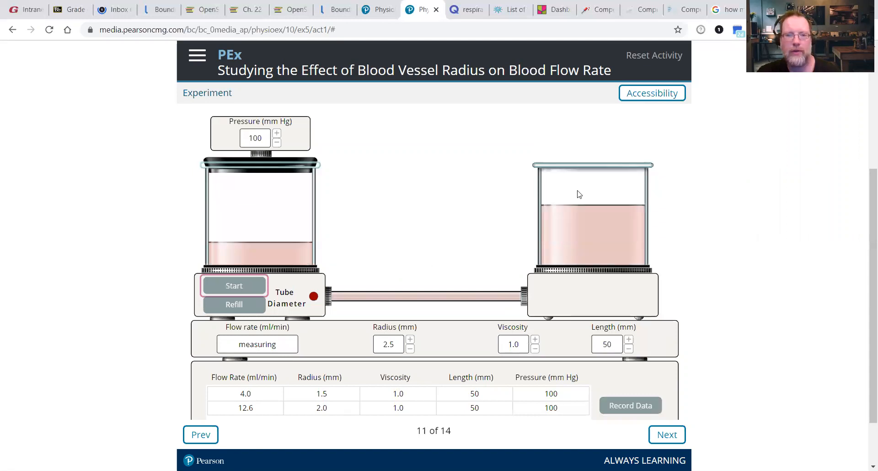
click(234, 285)
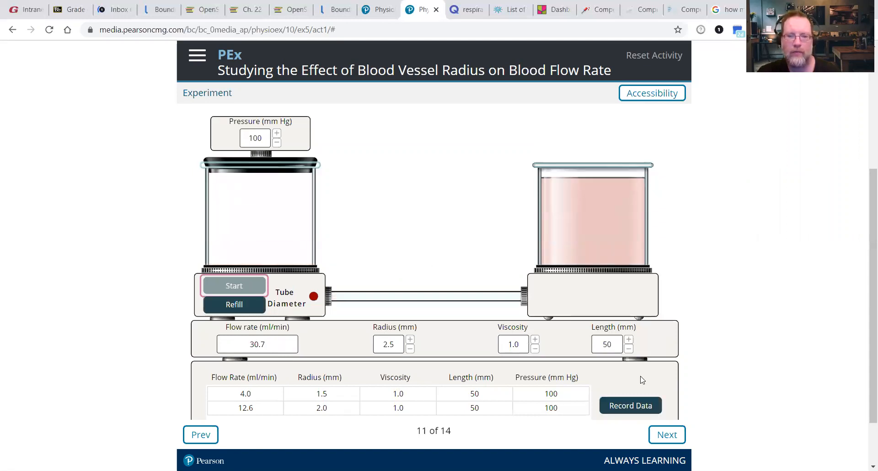
click(630, 405)
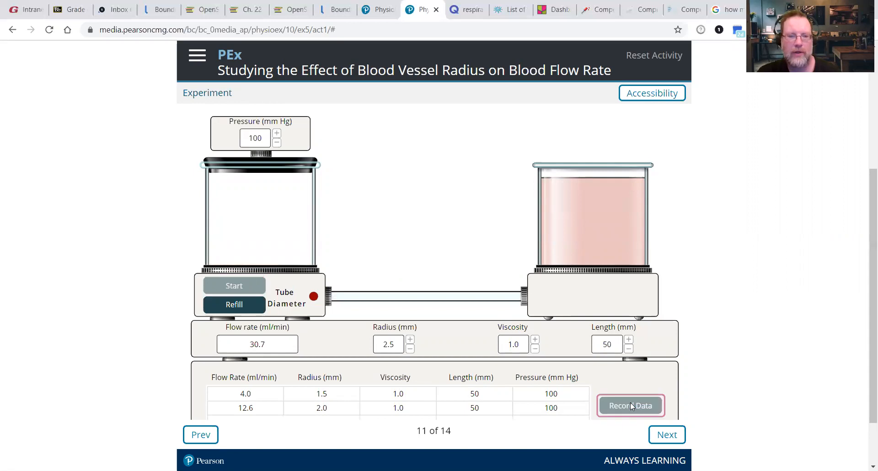
click(630, 405)
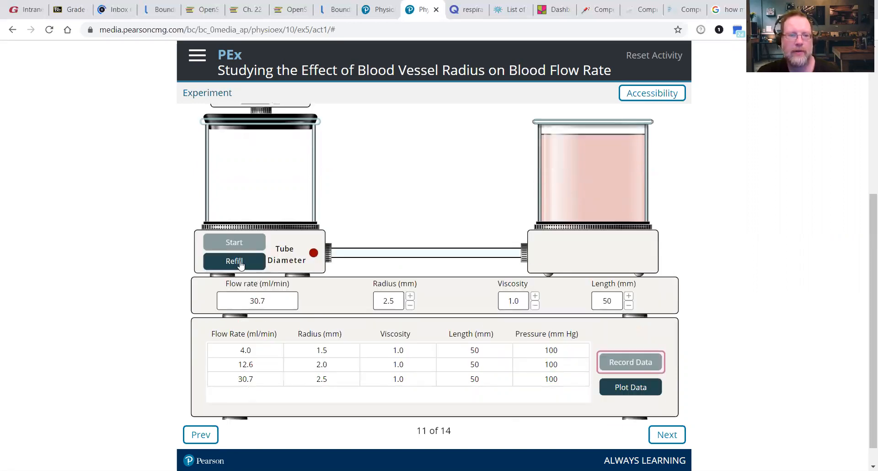
click(234, 261)
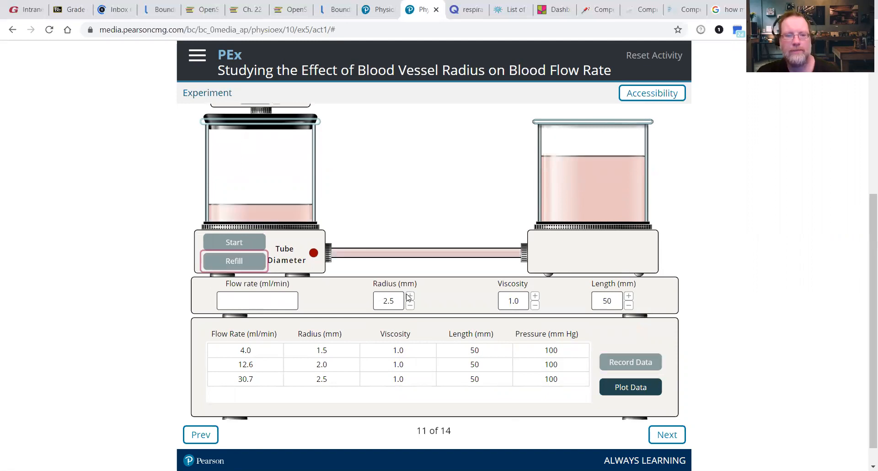
click(234, 261)
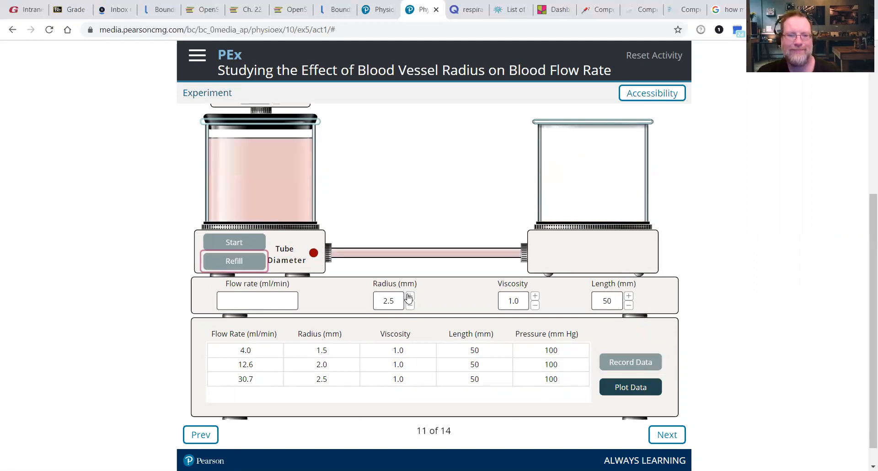
Step: Run and record flow at 3.0 and 3.5 mm radius (63.6 and 117.8 ml/min), refilling after each
click(410, 296)
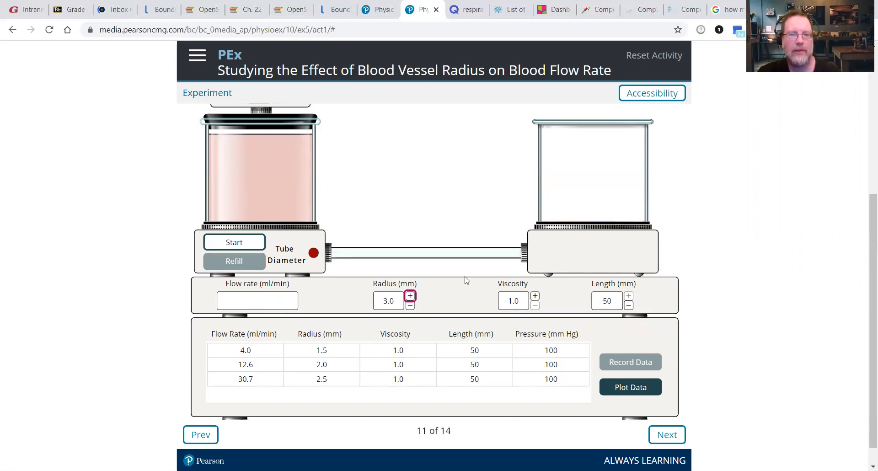
click(234, 242)
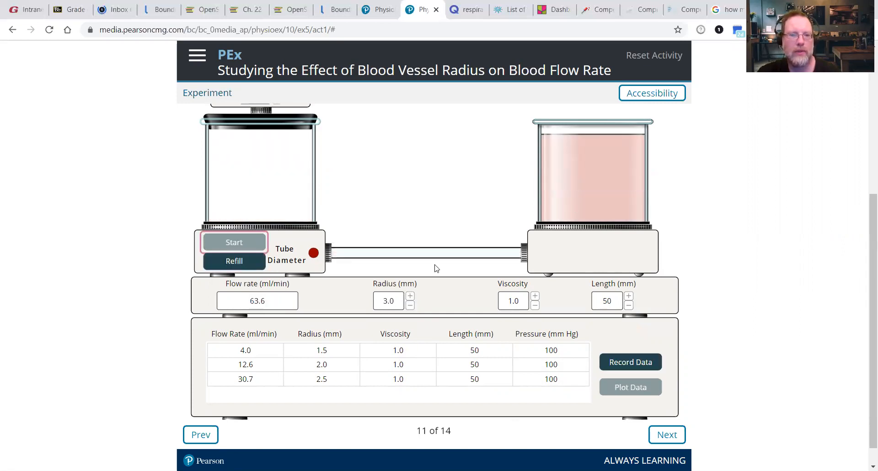
click(630, 362)
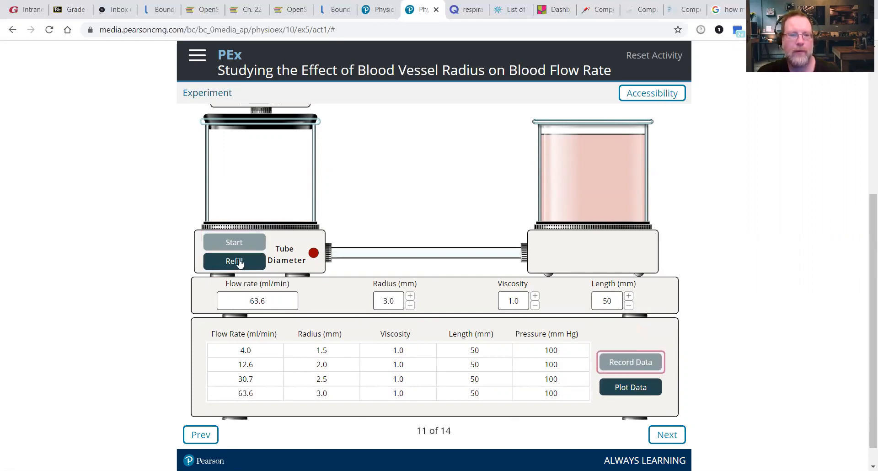
click(234, 261)
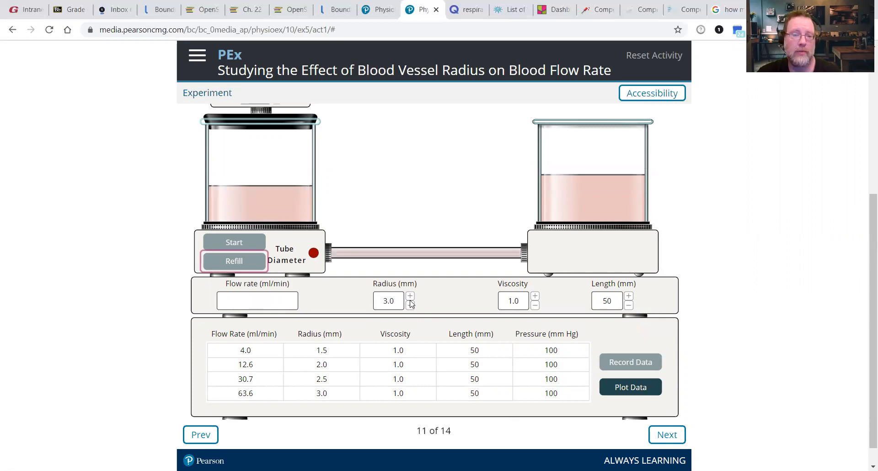
click(409, 296)
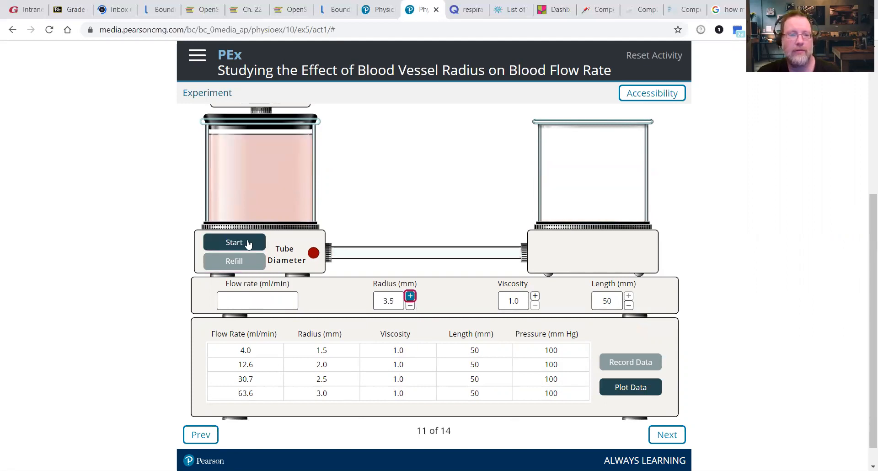
click(235, 242)
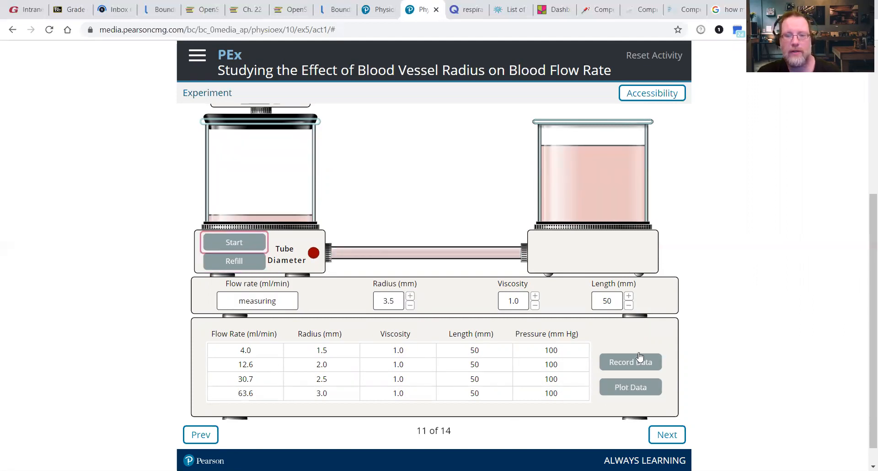
click(234, 243)
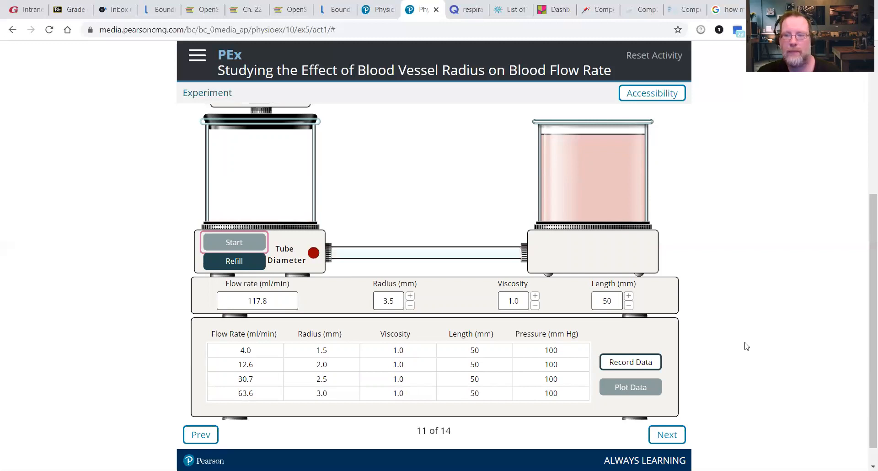
click(630, 361)
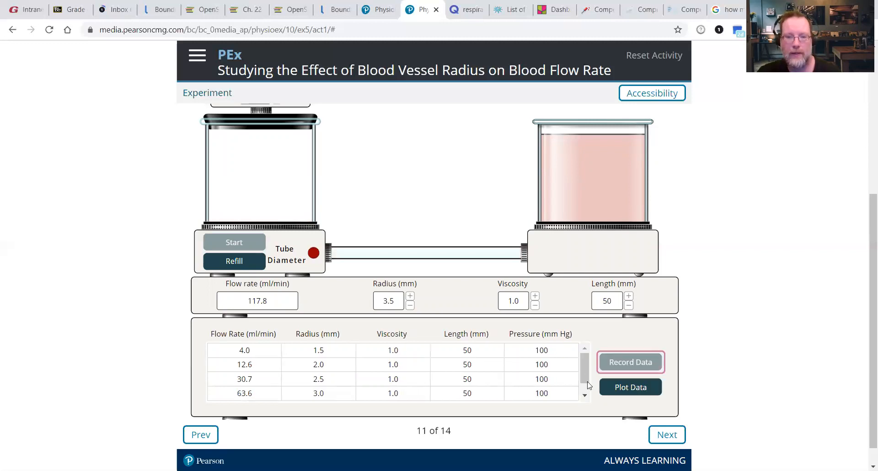
click(630, 362)
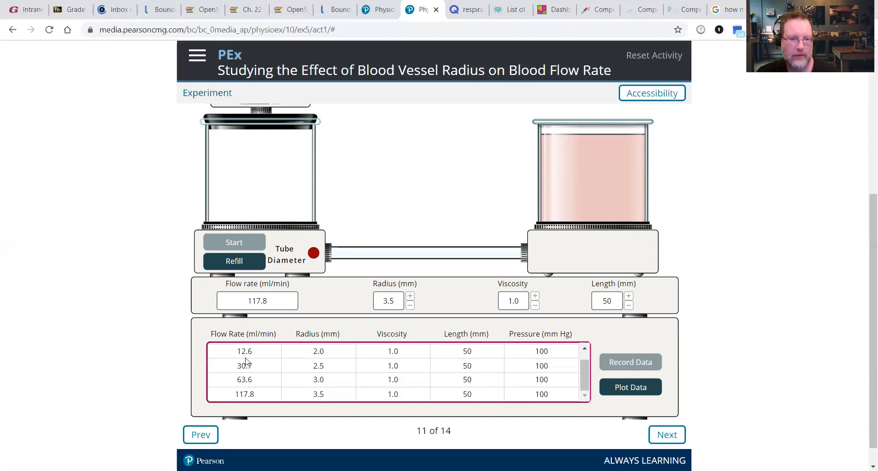
mouse_move(246, 269)
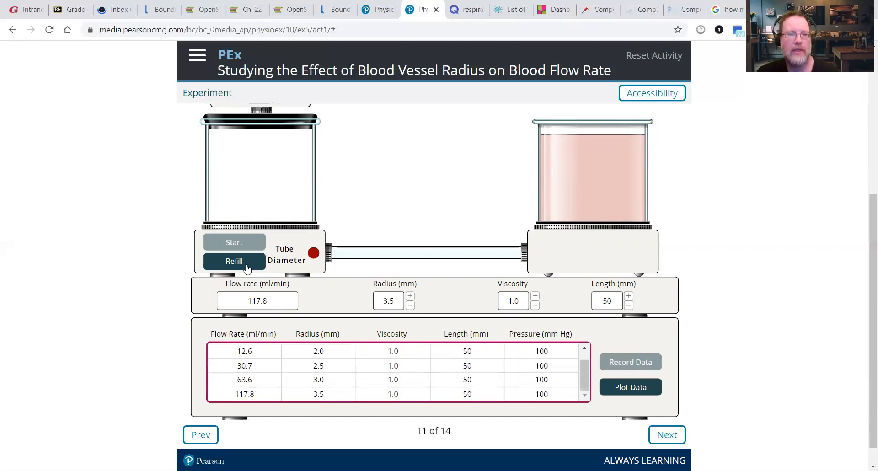
click(234, 262)
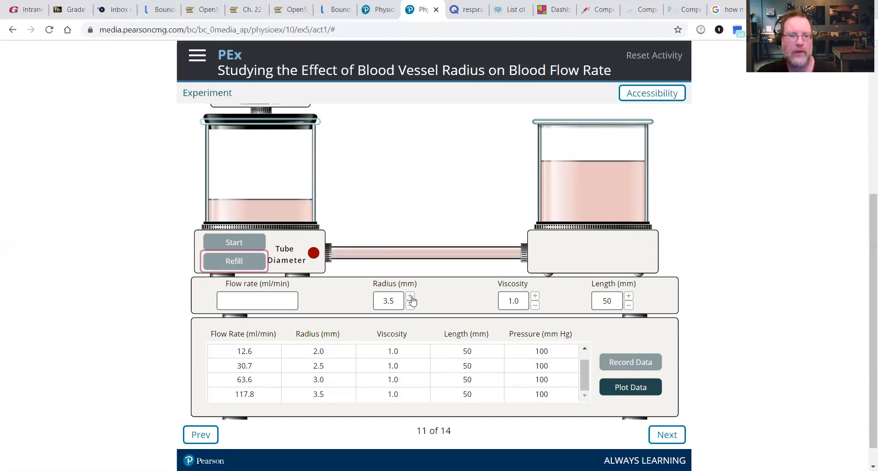
Step: Run and record flow at 4.0 to 5.0 mm radius (201.0, 321.9, 490.6 ml/min) and advance to step 12
click(410, 296)
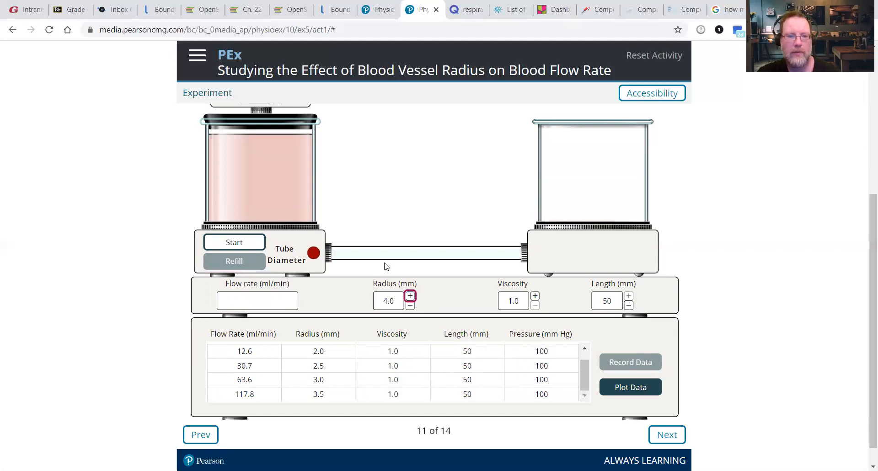
click(235, 241)
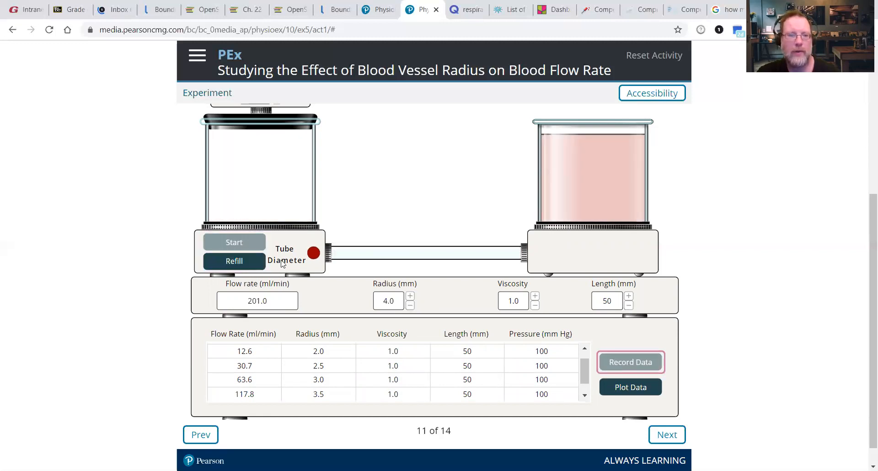
click(234, 262)
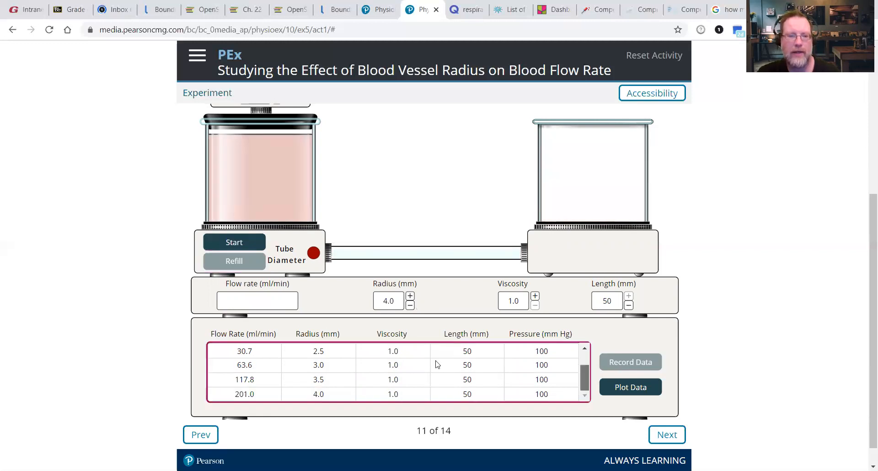
click(409, 296)
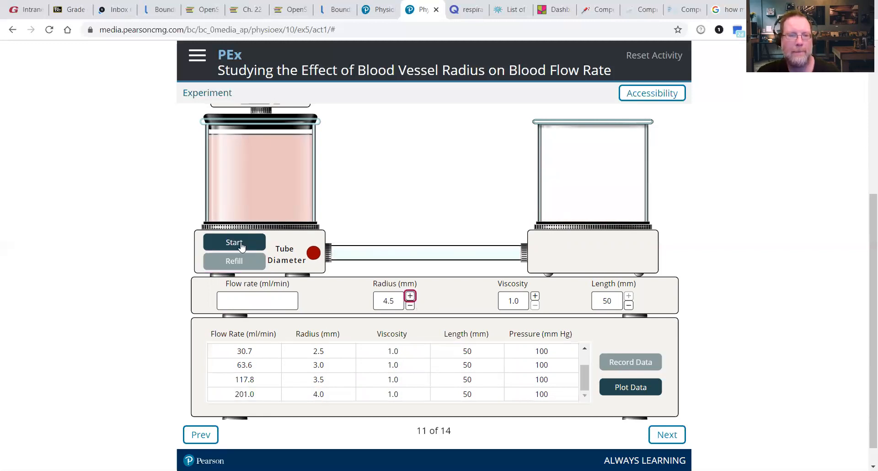
click(234, 242)
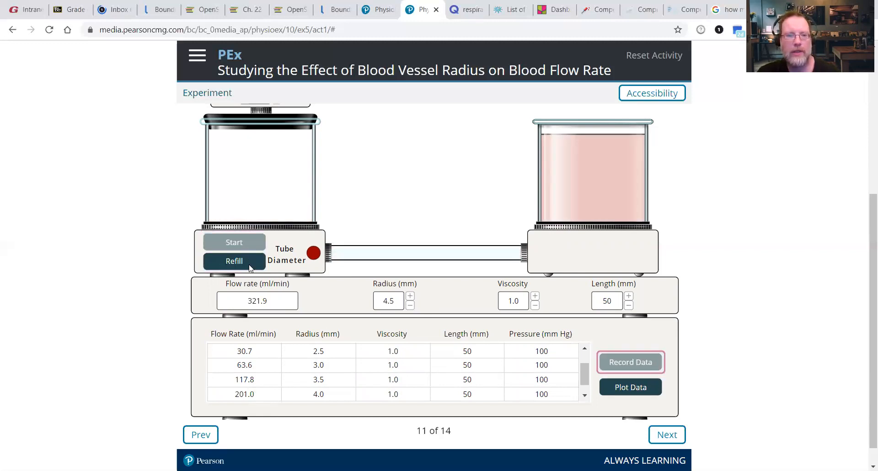
click(235, 261)
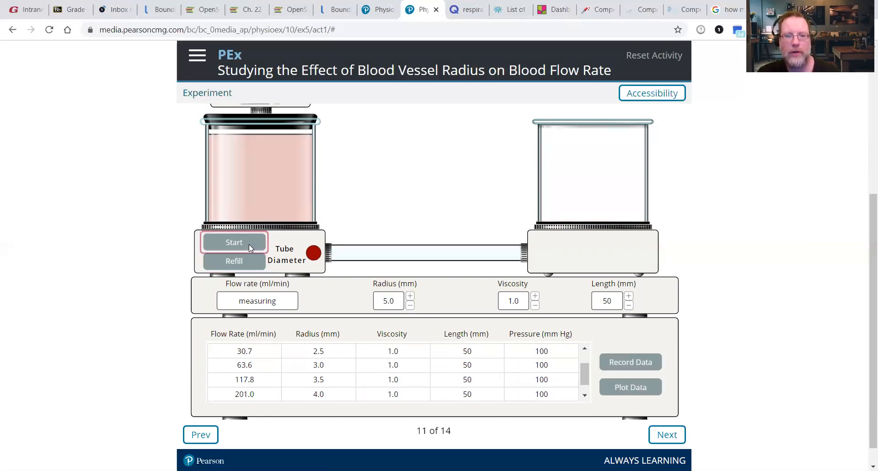
click(234, 242)
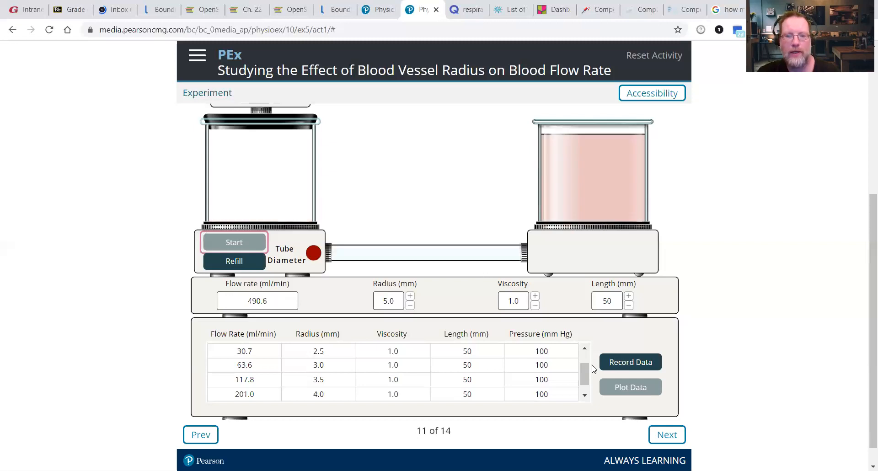
scroll(down, 3)
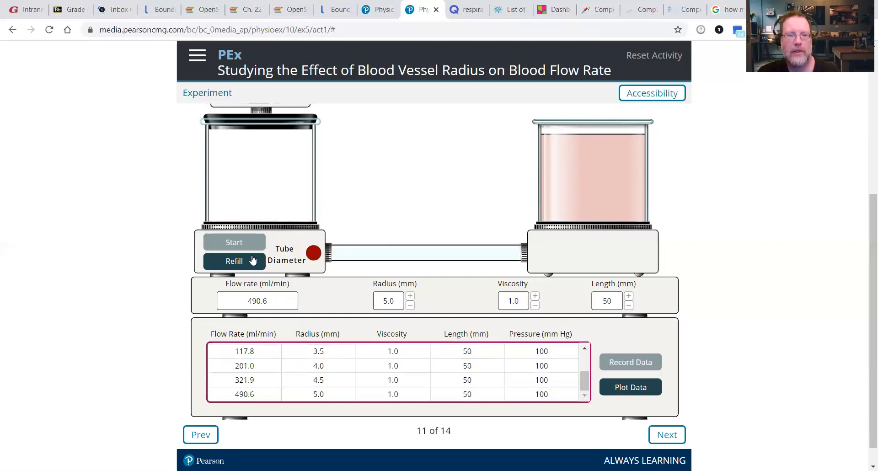
click(234, 261)
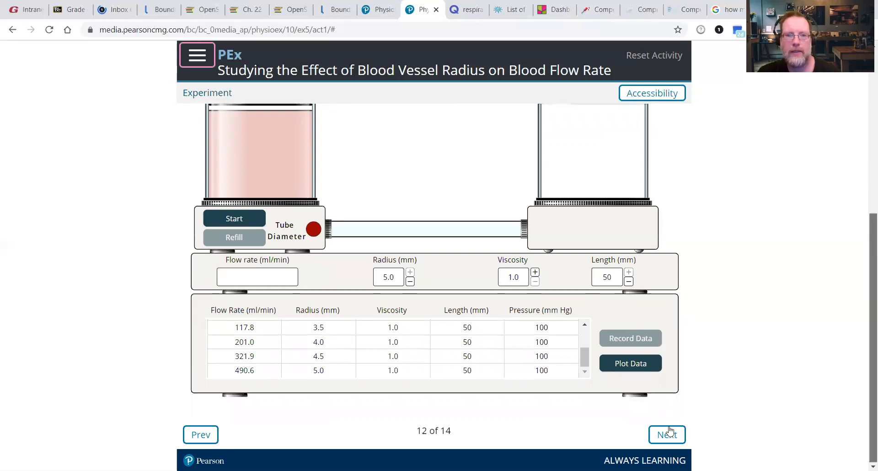
Step: Plot flow rate against radius, submit the plot to the lab report and advance to step 14 of 14
click(667, 434)
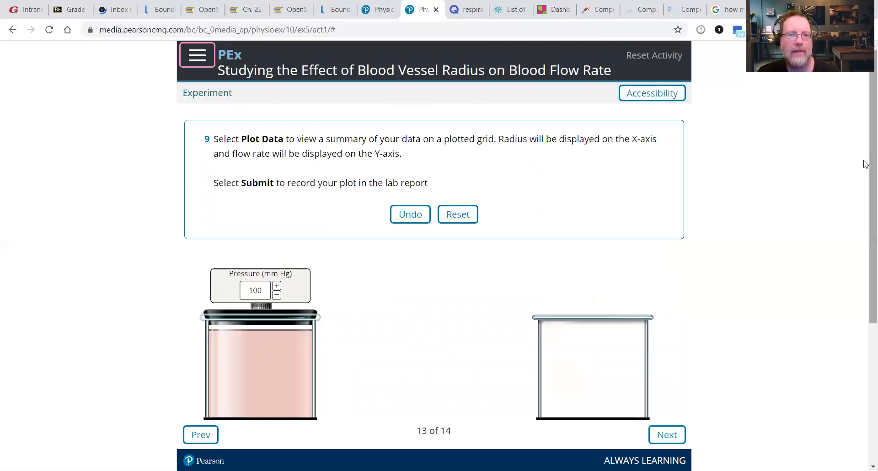
scroll(down, 3)
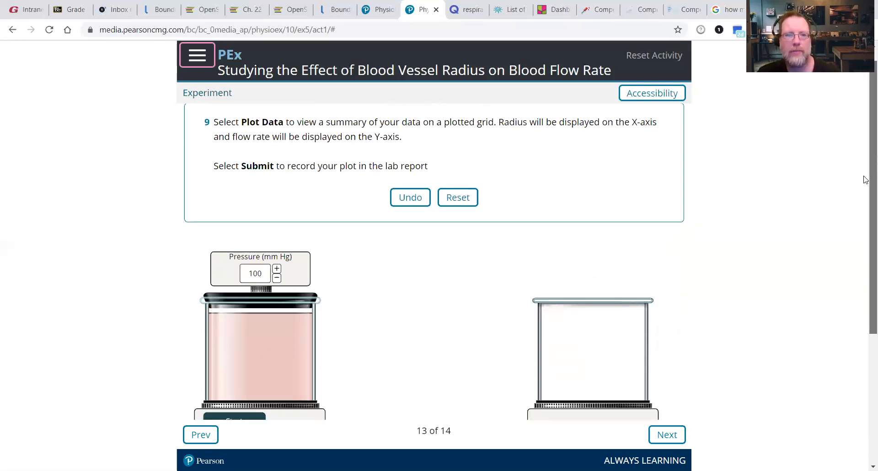
scroll(down, 3)
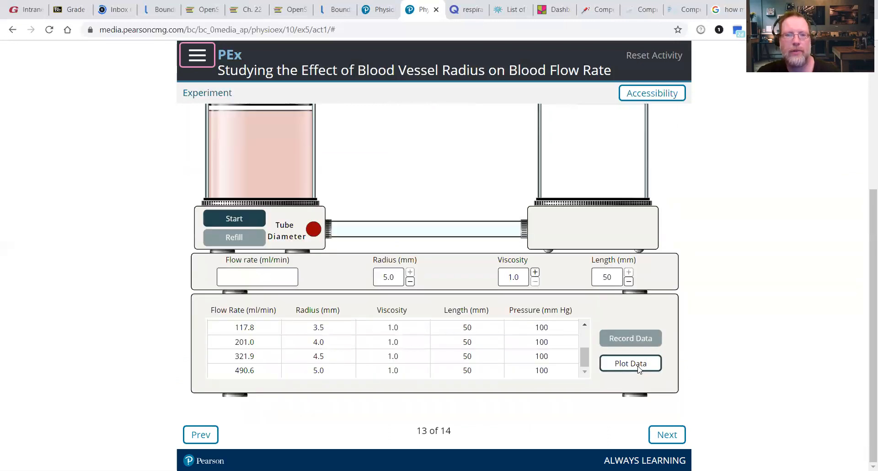
click(631, 363)
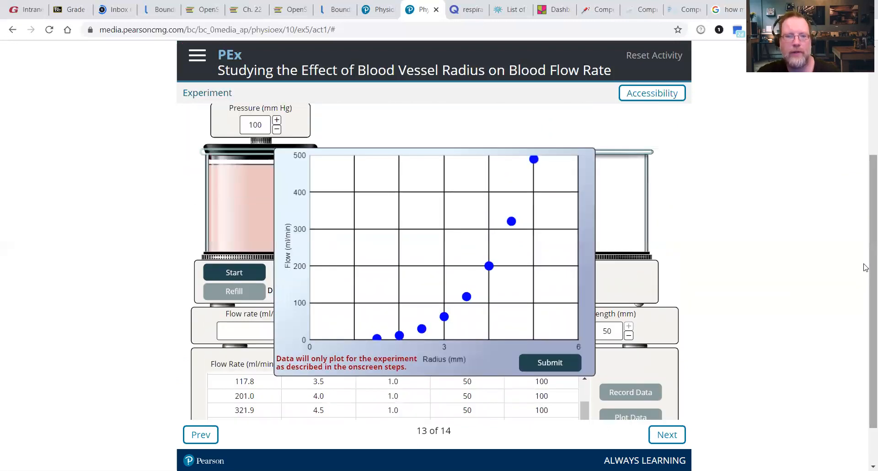
mouse_move(385, 338)
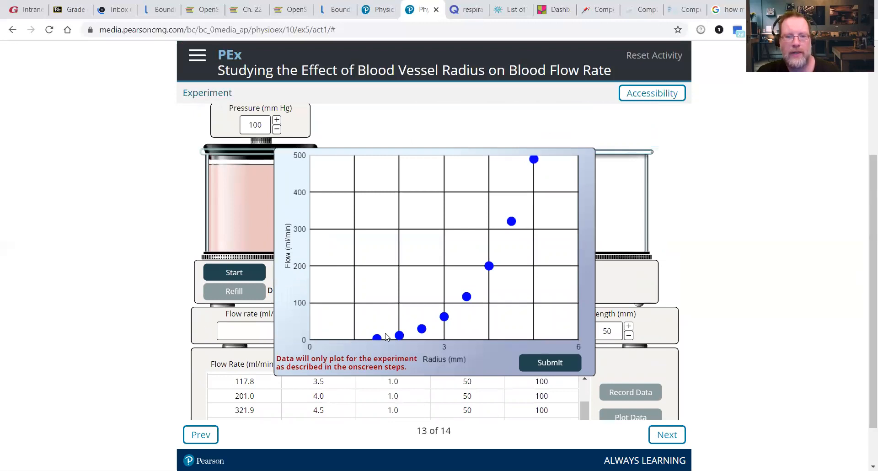
mouse_move(468, 341)
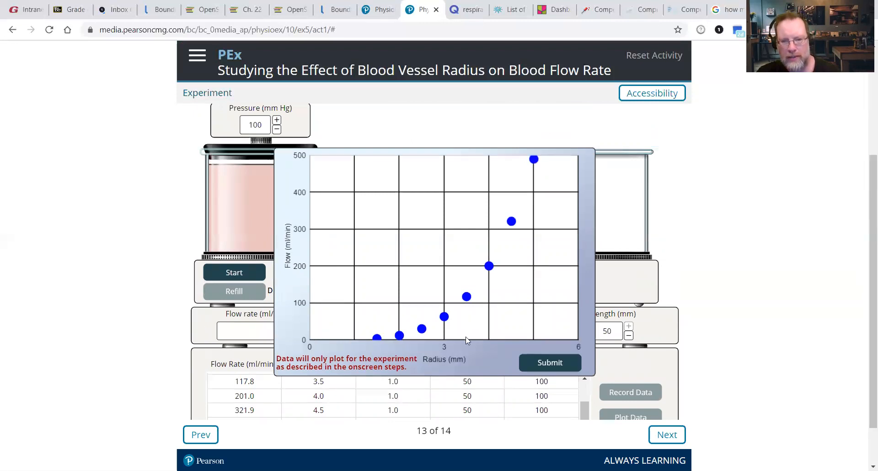
mouse_move(387, 343)
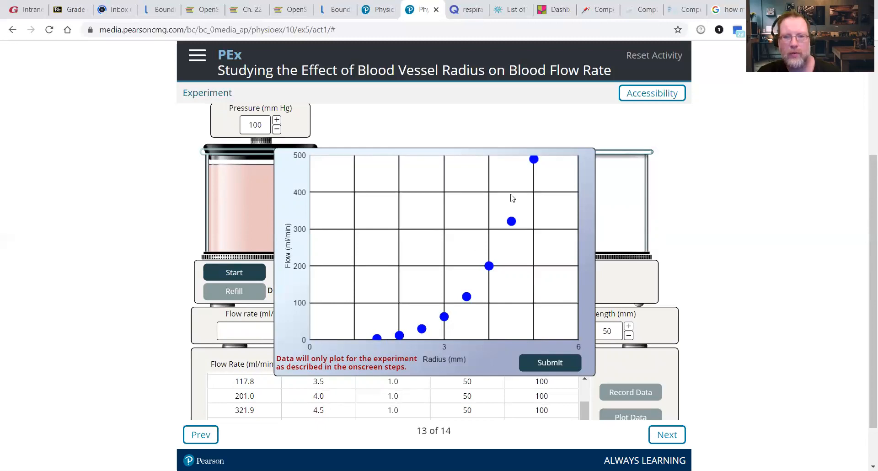
mouse_move(448, 308)
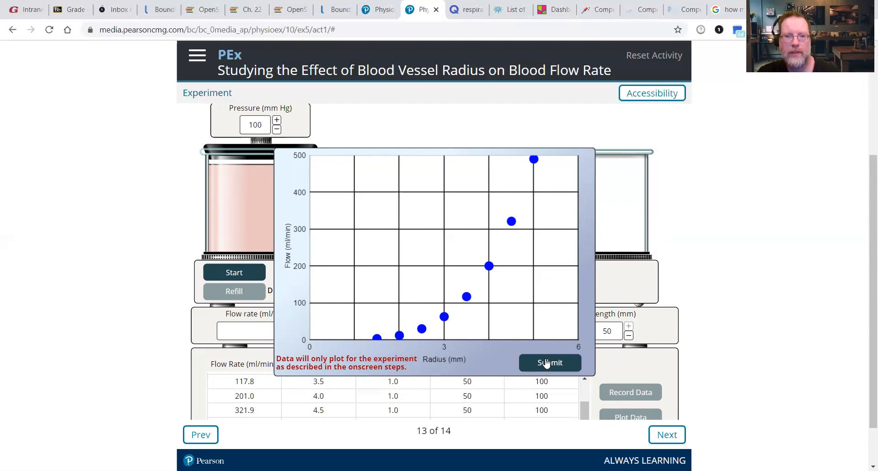
click(550, 362)
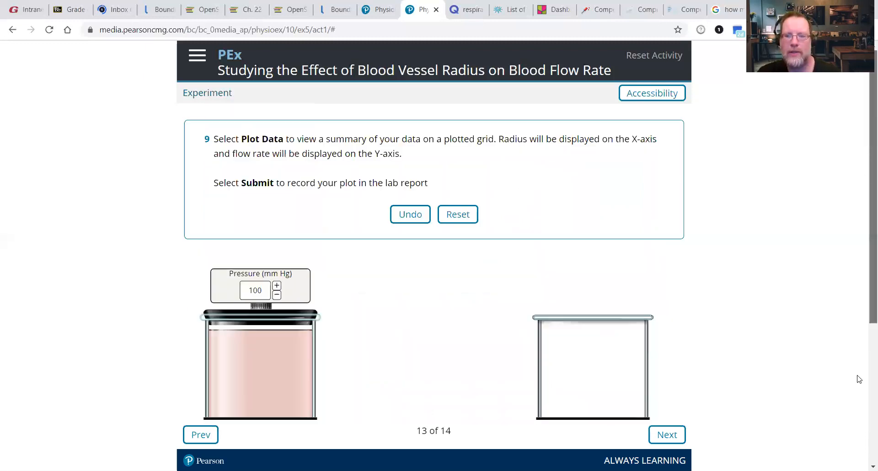
click(667, 434)
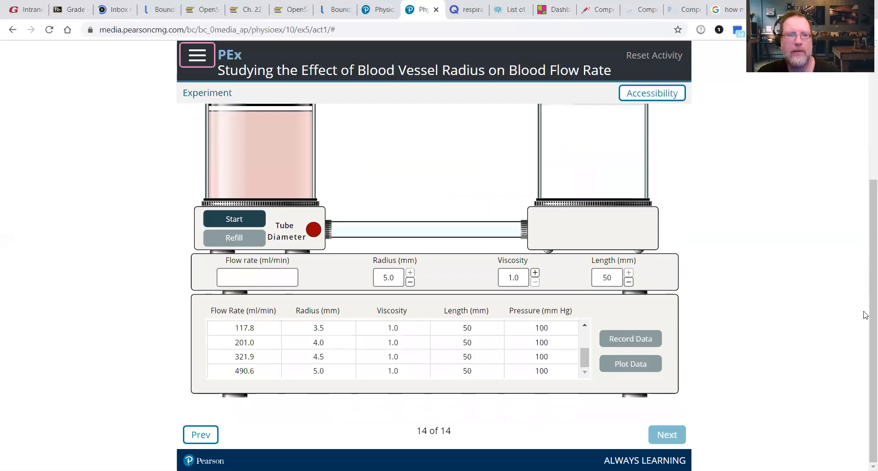
Step: Submit the experiment results to the lab report and confirm in the Notes dialog
scroll(up, 3)
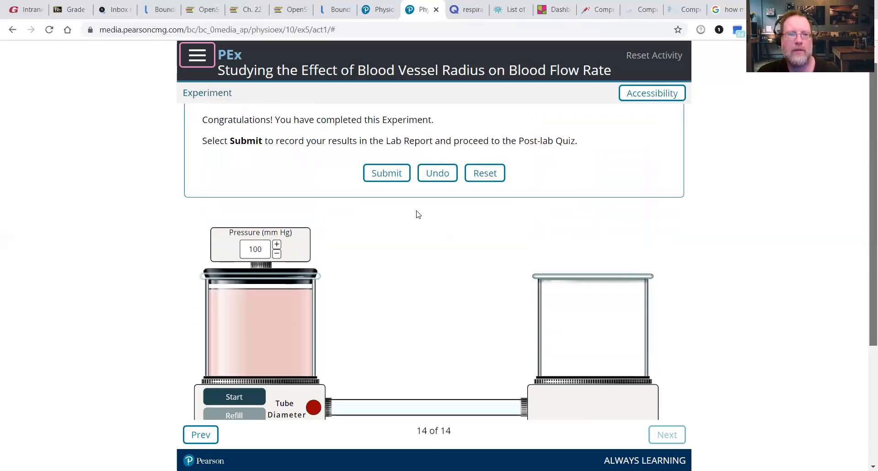
click(387, 173)
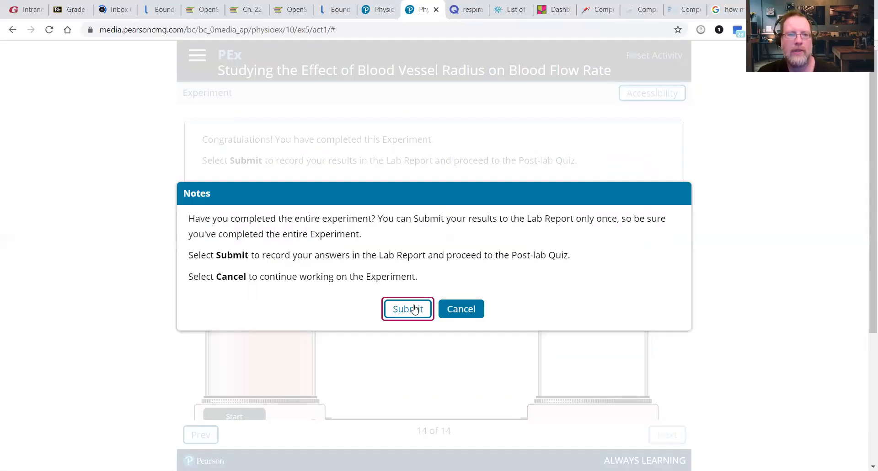
click(408, 309)
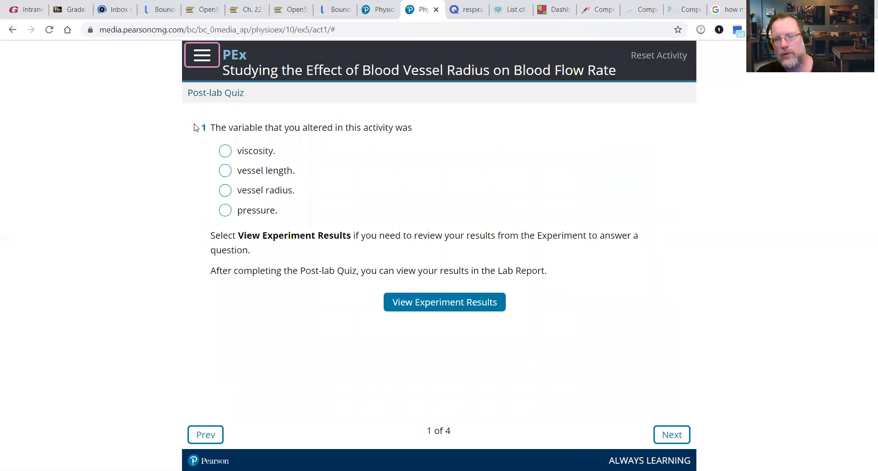
mouse_move(677, 438)
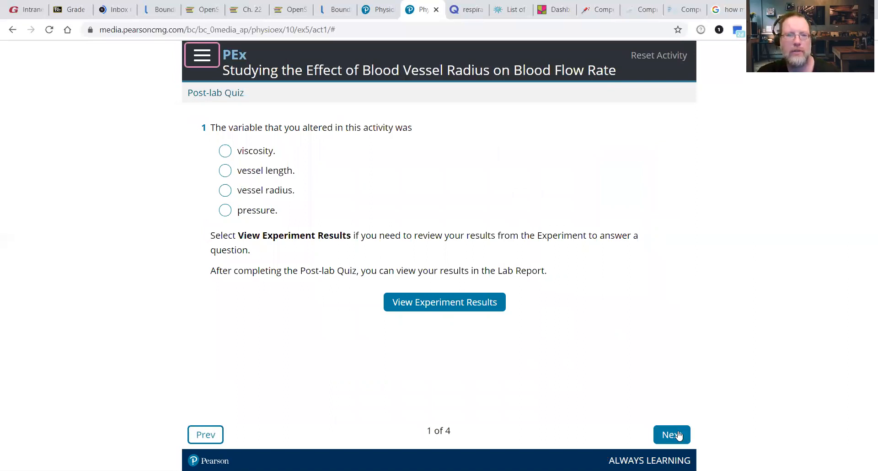
Step: Page past the post-lab quiz questions and continue without submitting answers
click(672, 435)
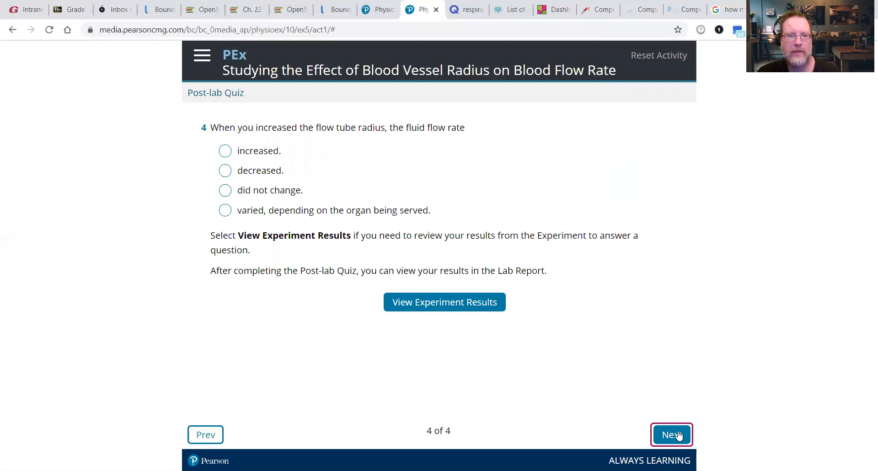
click(672, 435)
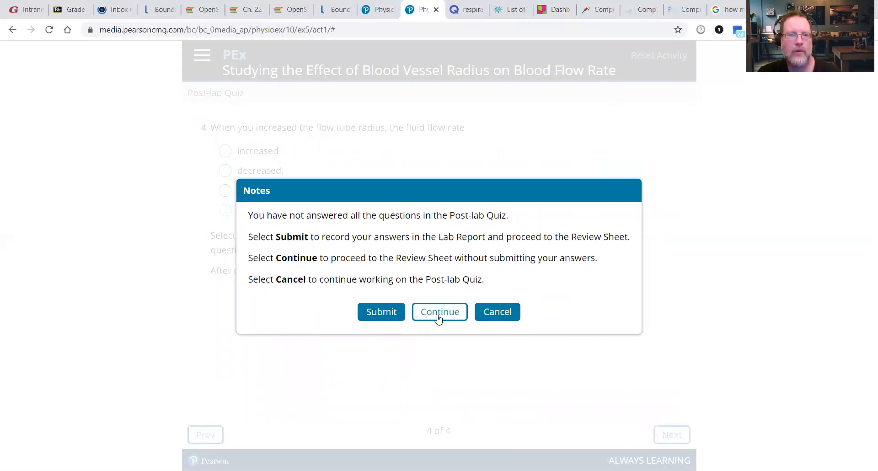
click(440, 311)
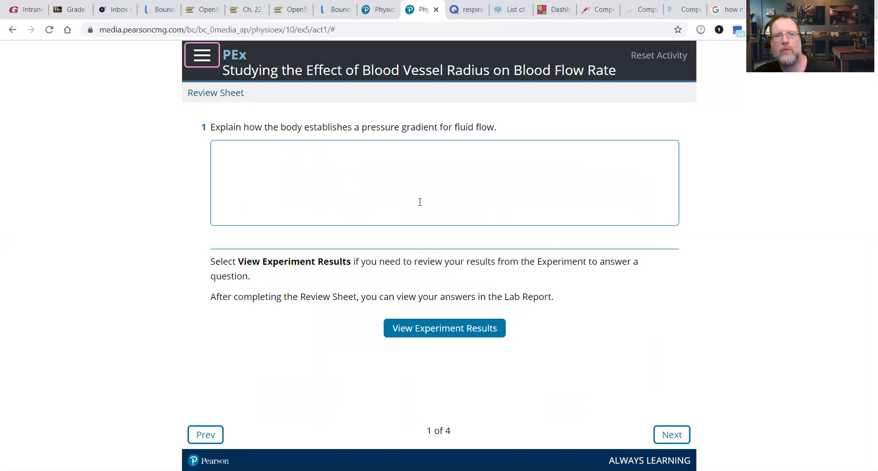
mouse_move(554, 239)
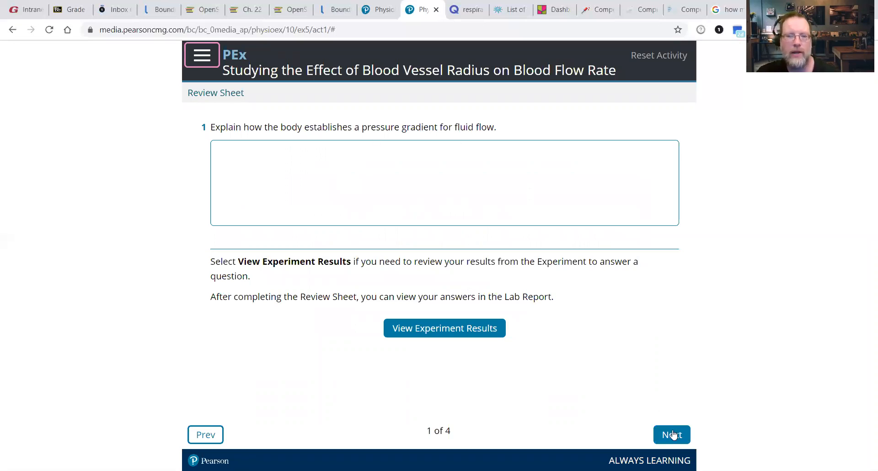
Step: Page through the Review Sheet, view the experiment results summary, and submit the review
click(671, 434)
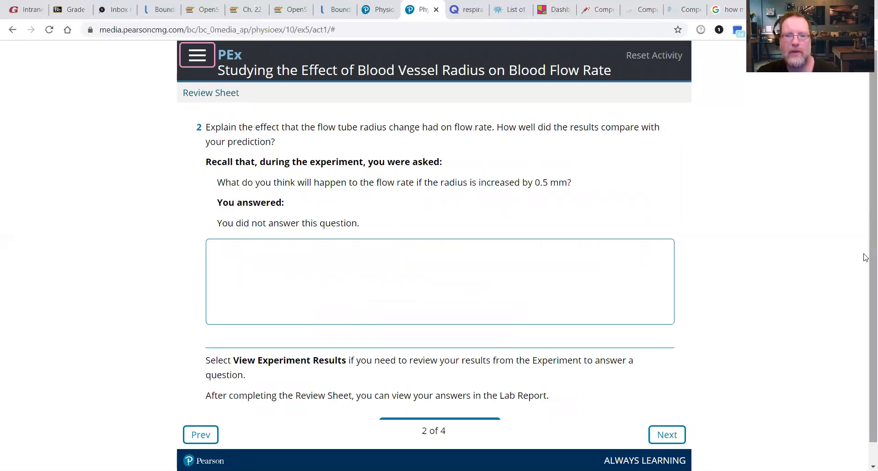
click(289, 360)
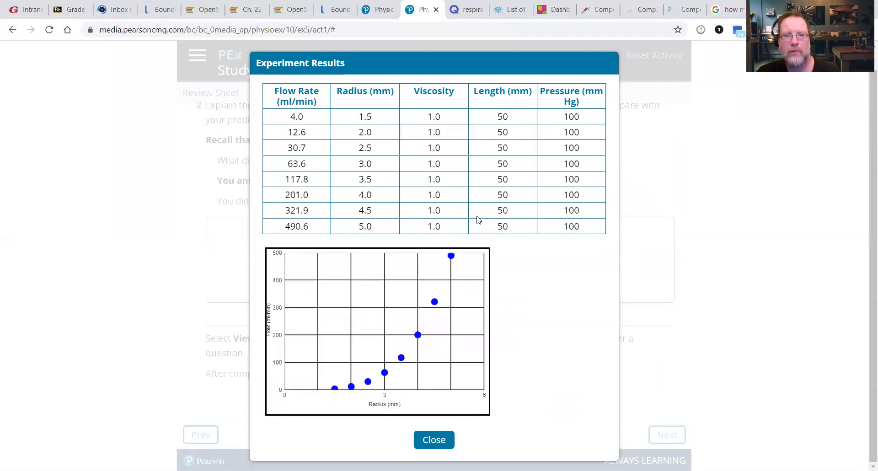
mouse_move(848, 234)
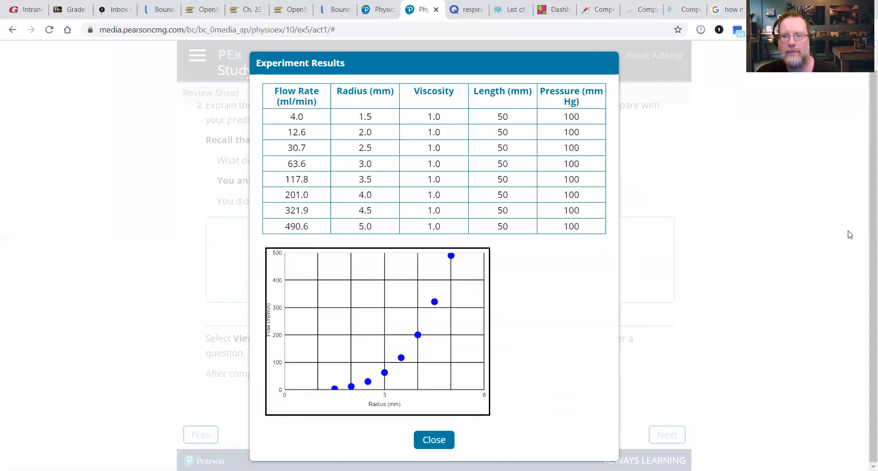
mouse_move(632, 414)
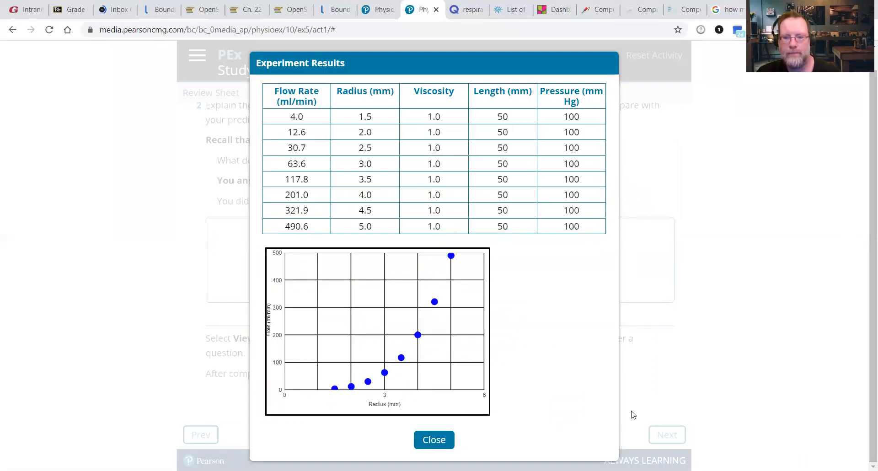
mouse_move(444, 455)
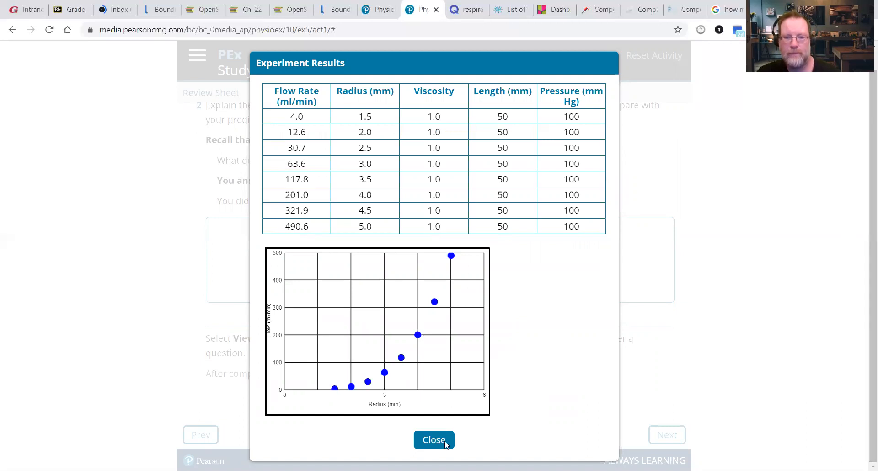
click(434, 439)
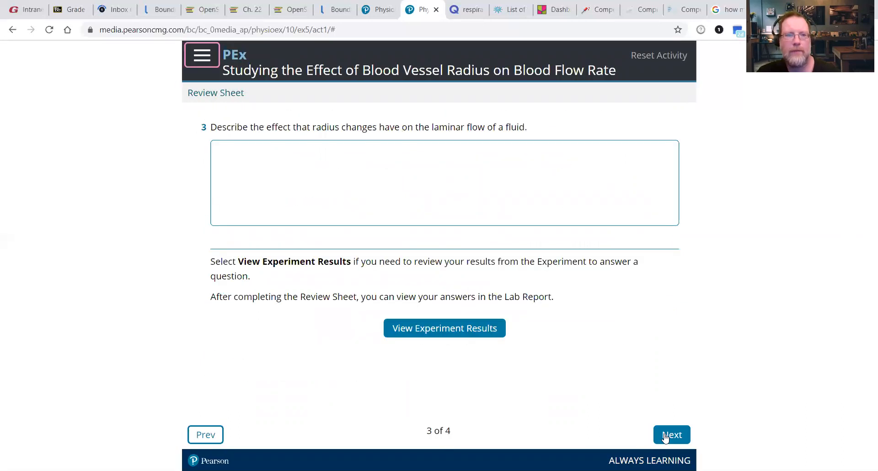
click(671, 434)
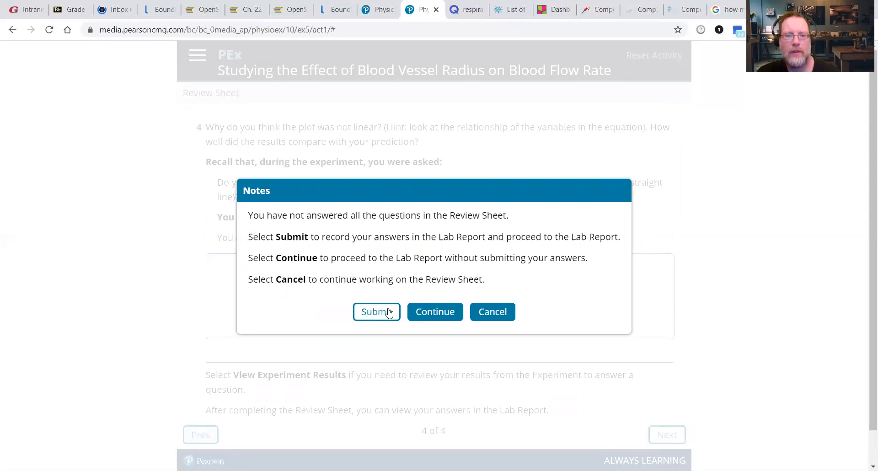
click(376, 312)
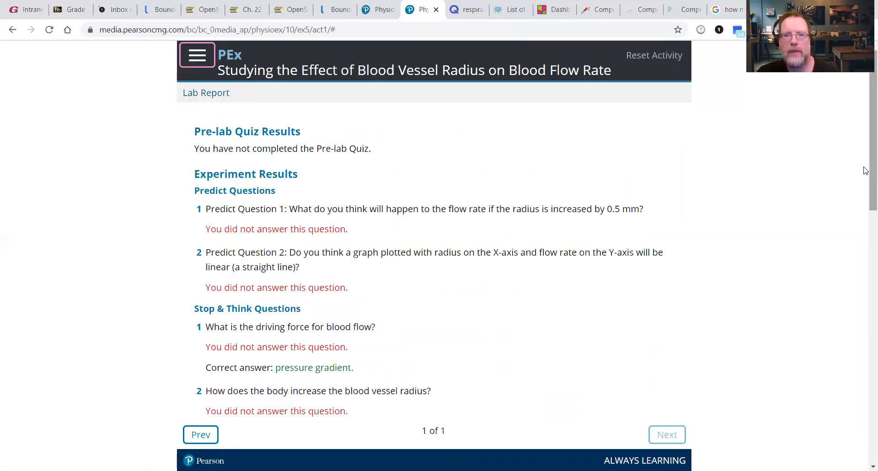
Step: Scroll through the Lab Report and start the Printable Version name prompt
scroll(down, 3)
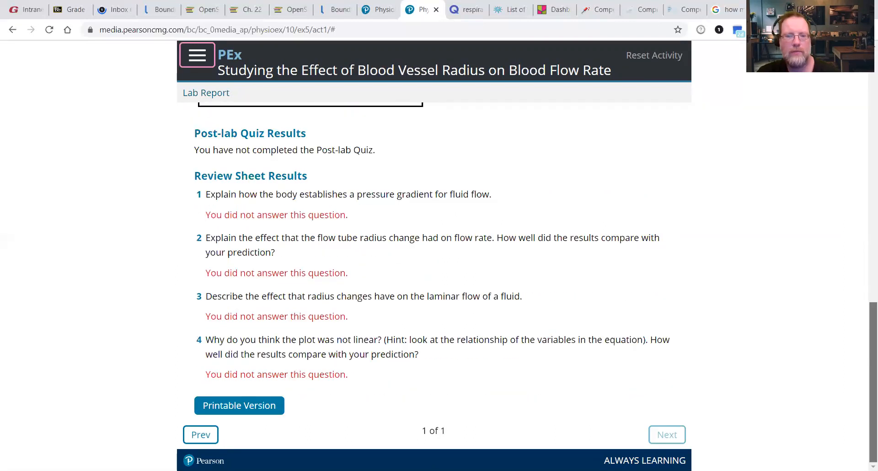
scroll(up, 3)
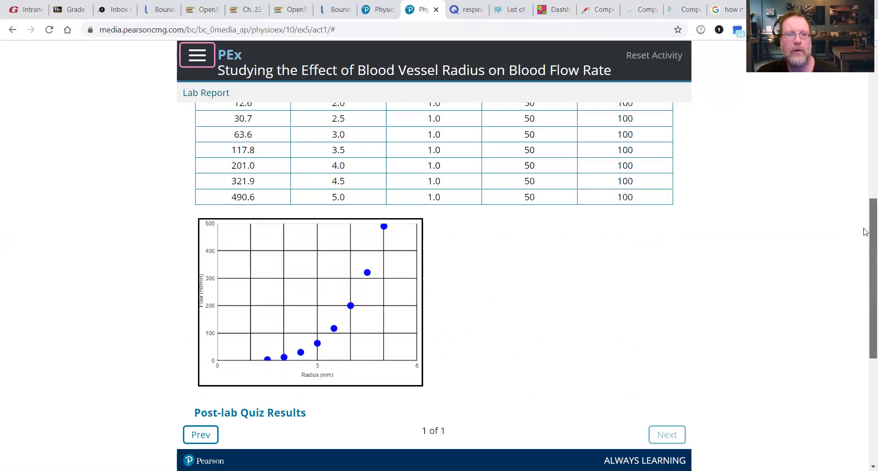
scroll(up, 3)
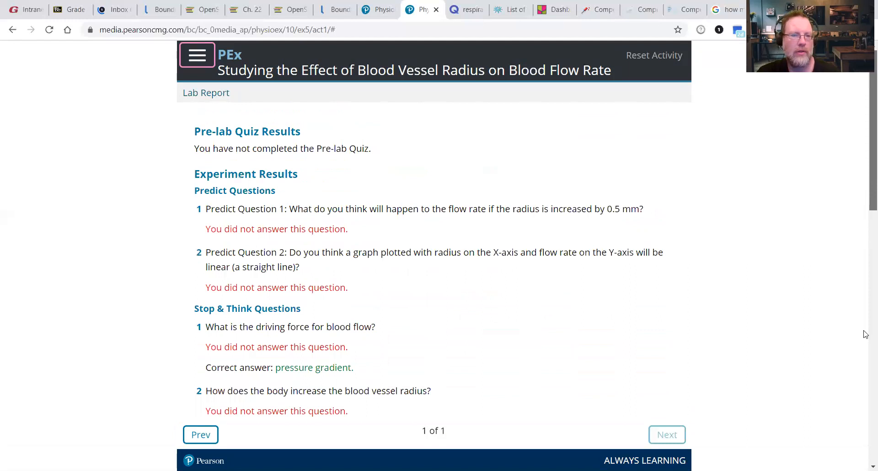
scroll(down, 3)
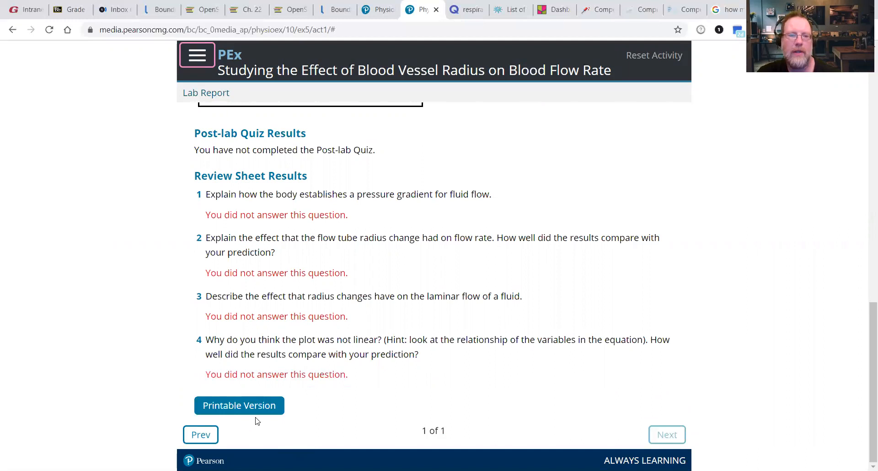
click(239, 406)
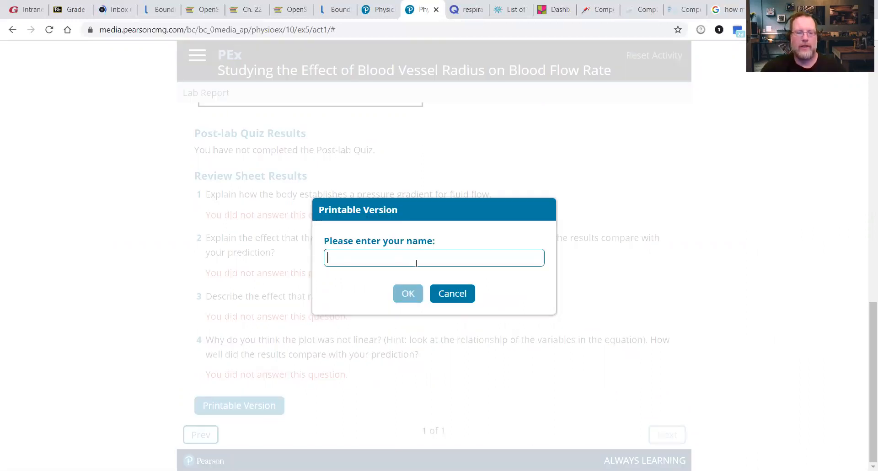
Step: Enter the name 'Kev' and produce the printable Exercise 5 Activity 1 lab report
text(Kevin)
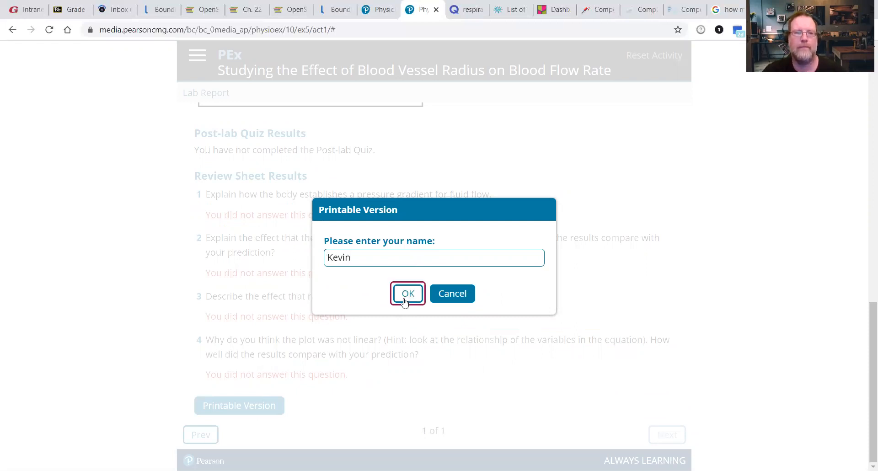
click(408, 294)
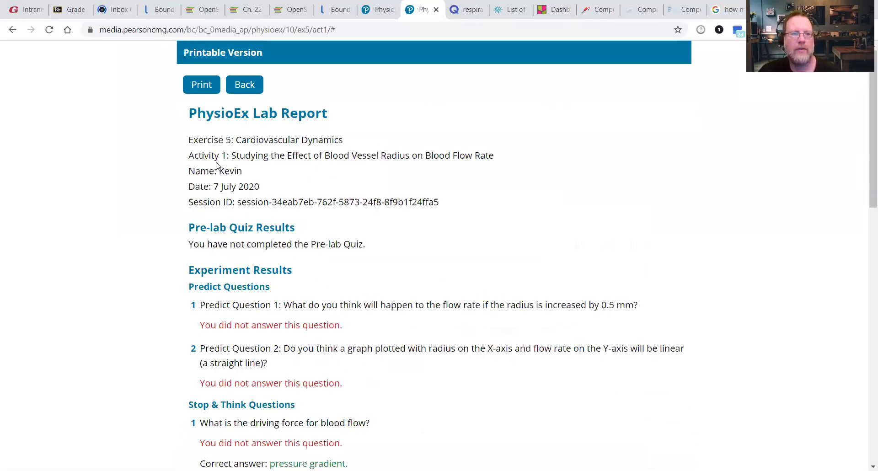
mouse_move(314, 141)
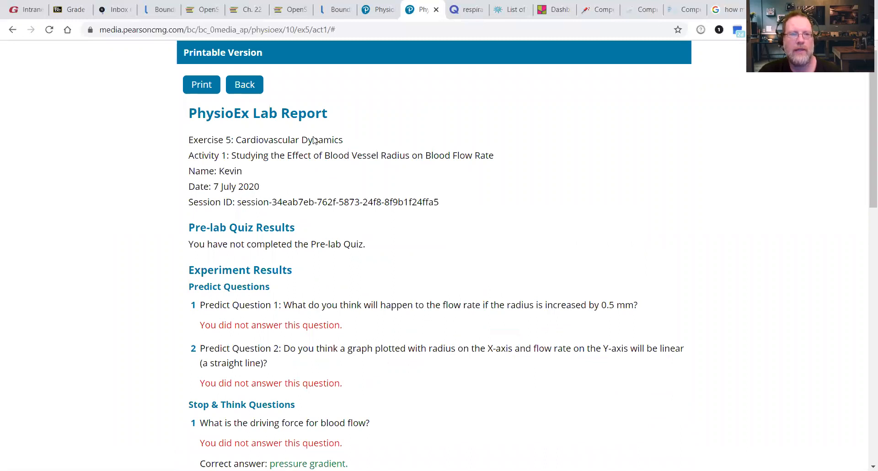
mouse_move(211, 188)
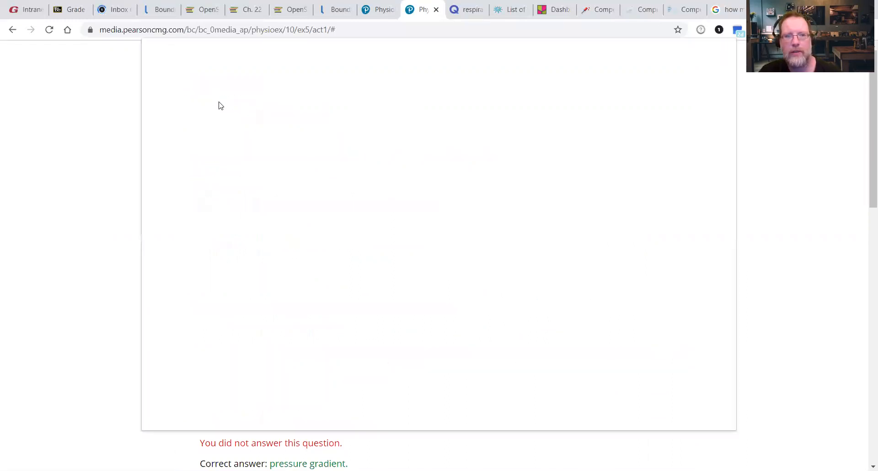
mouse_move(418, 209)
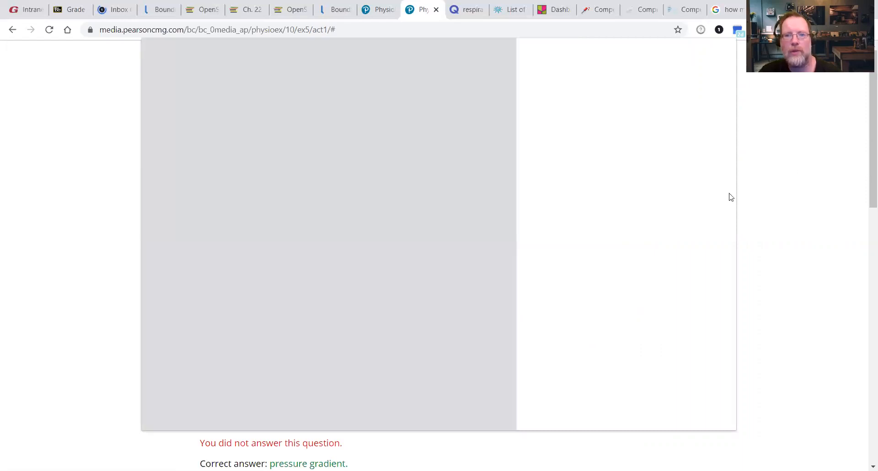
Step: Bring up the print dialog, try the EHP17 printer, then set the destination to Save as PDF
key(ctrl+p)
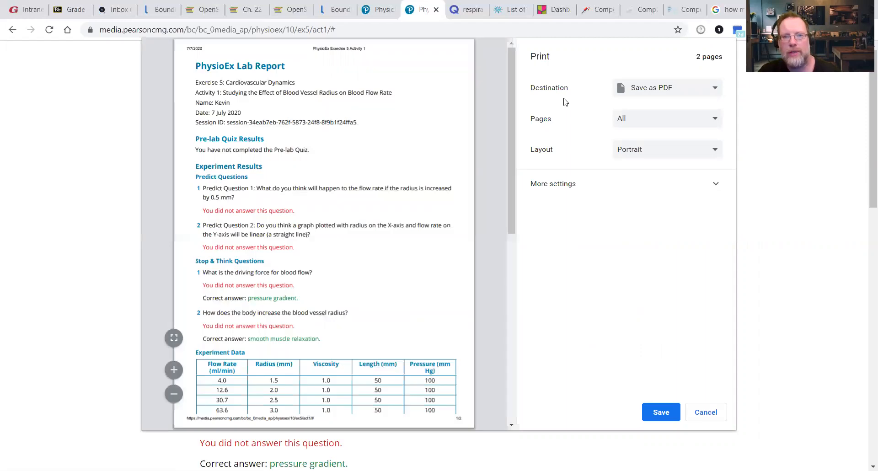
mouse_move(533, 98)
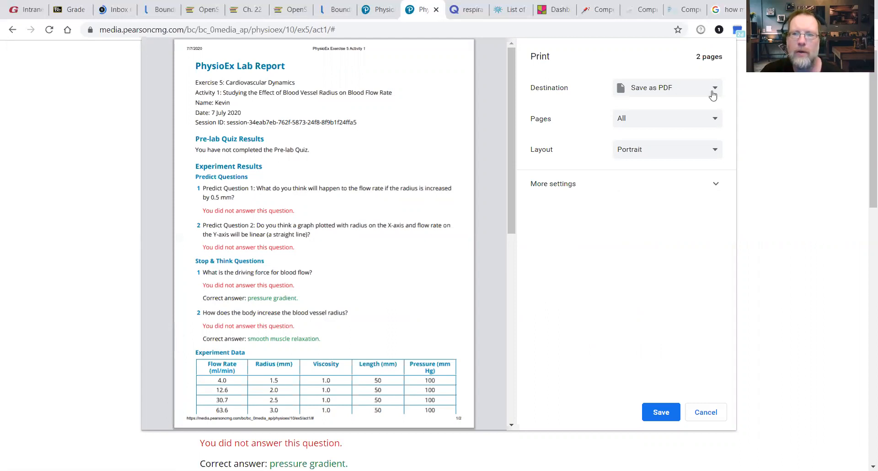
click(667, 87)
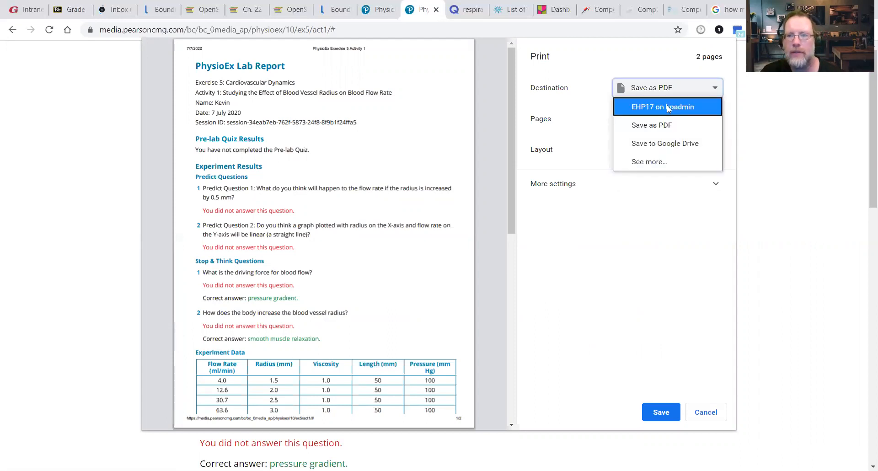
click(668, 107)
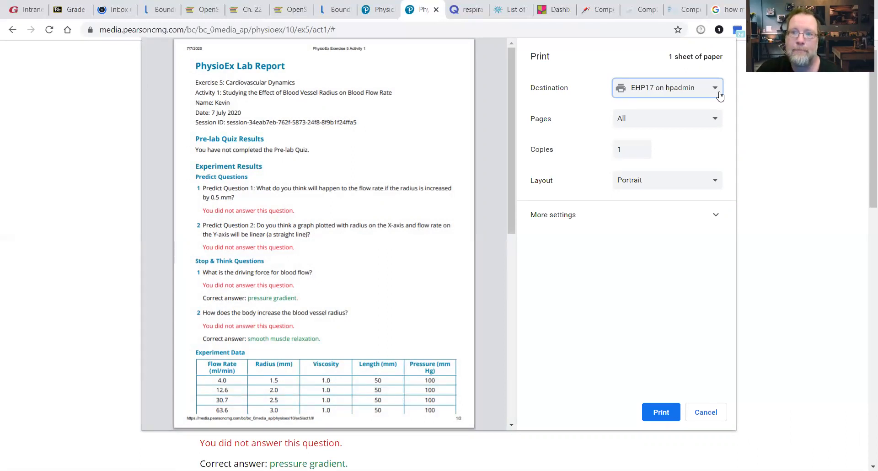
click(667, 87)
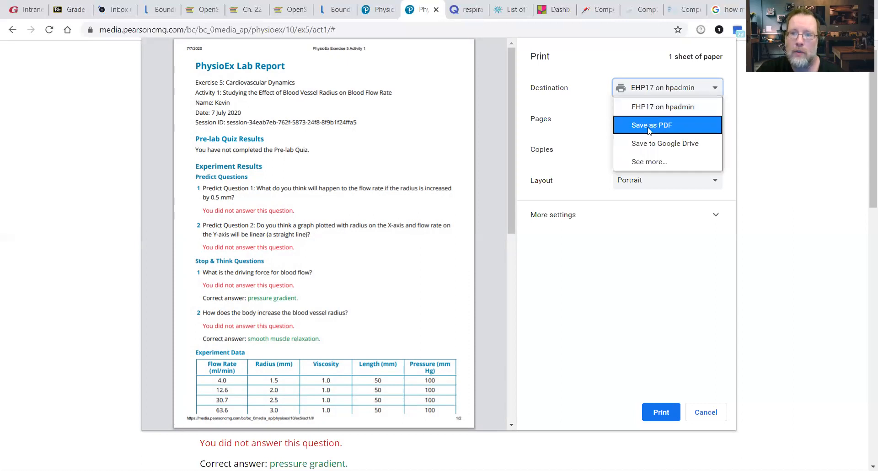
mouse_move(659, 130)
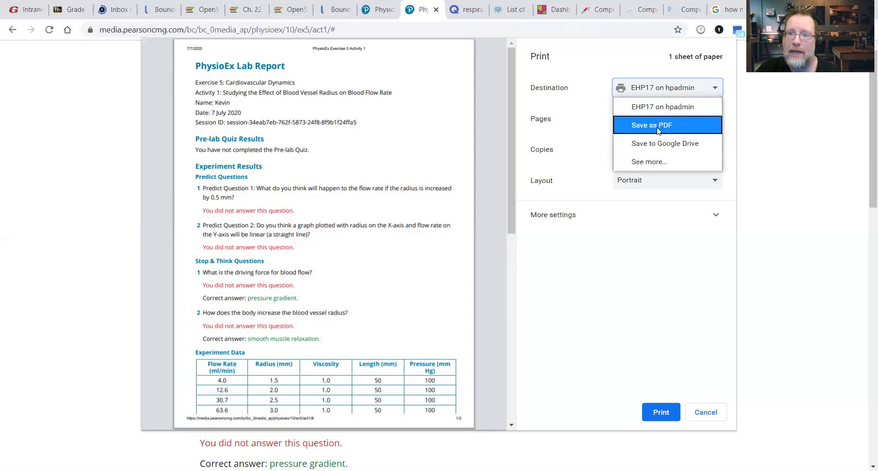
mouse_move(664, 148)
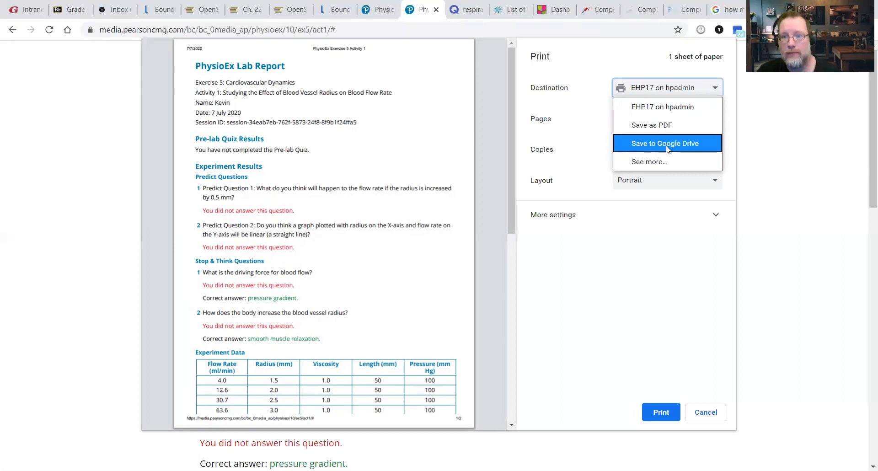
mouse_move(656, 129)
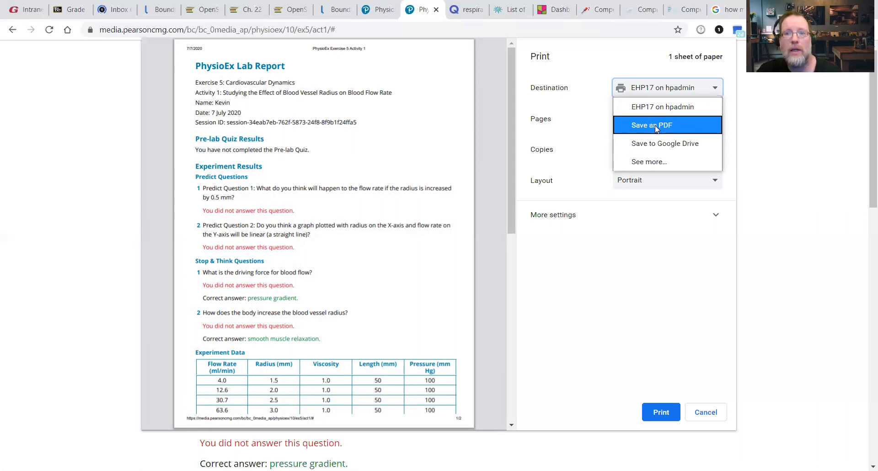
click(652, 124)
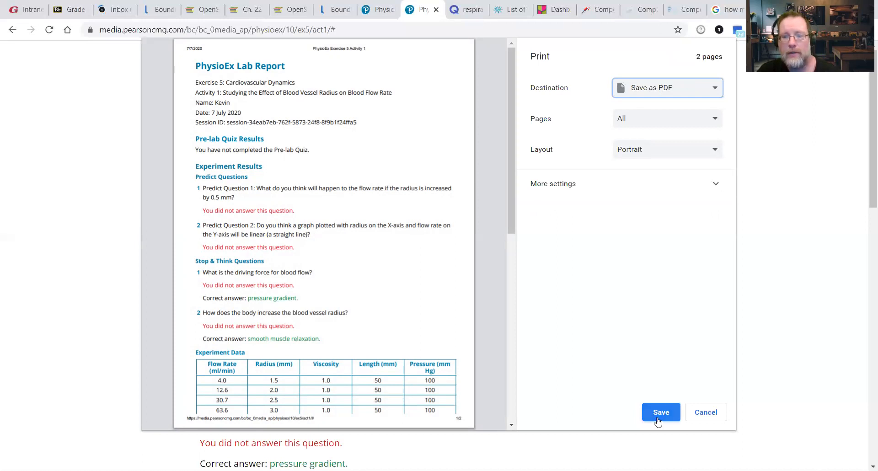
Step: Save the report as a PDF, extending the file name with '.Yocum' in the Save As dialog
click(660, 412)
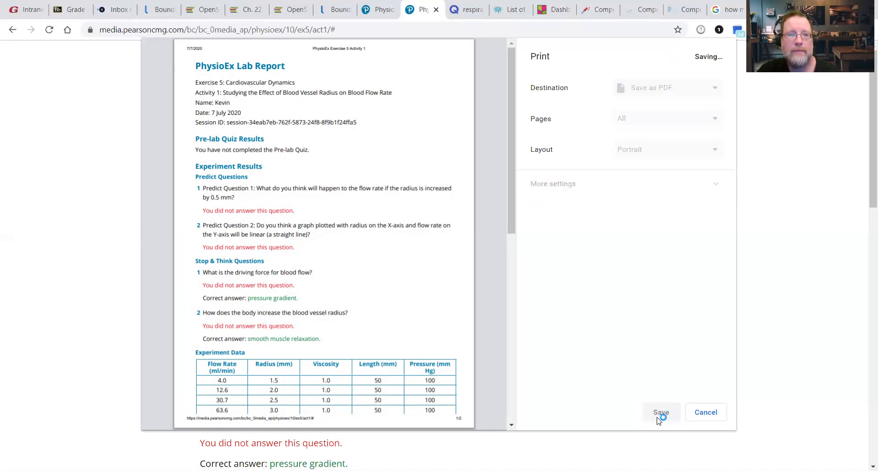
click(661, 412)
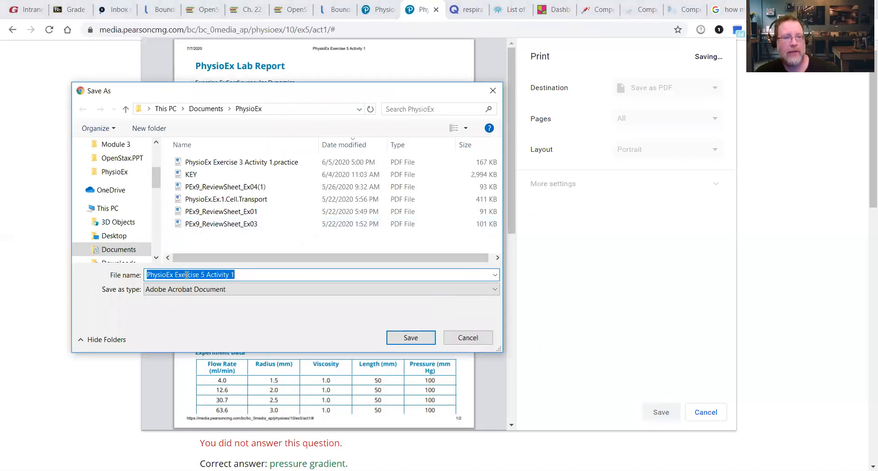
click(241, 275)
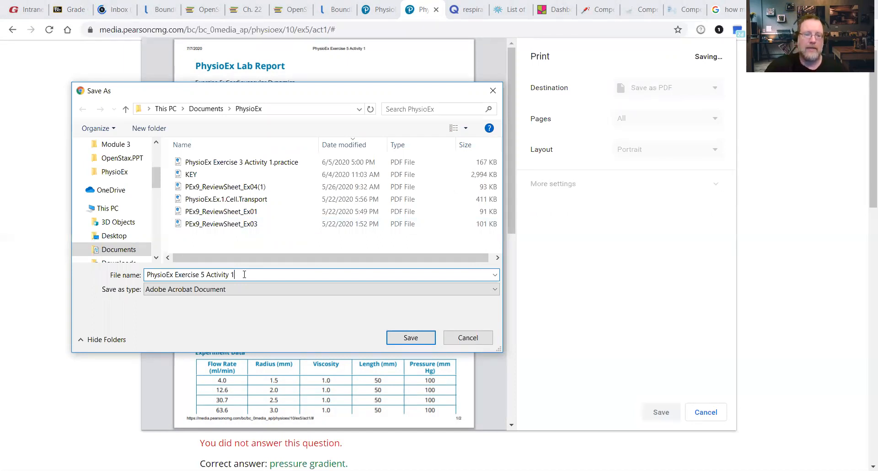
text(.Y)
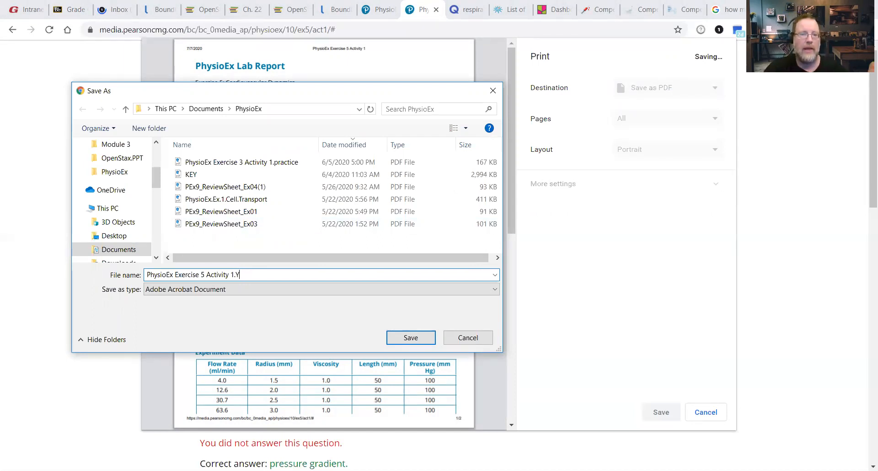
text(ocum)
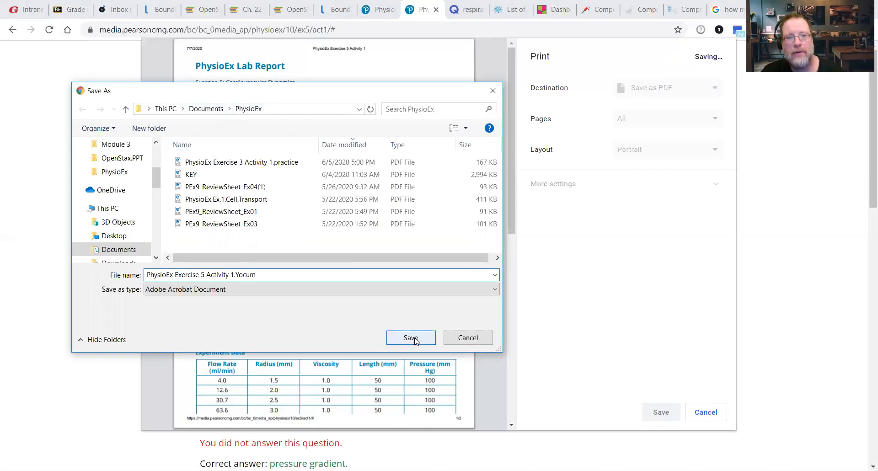
click(411, 338)
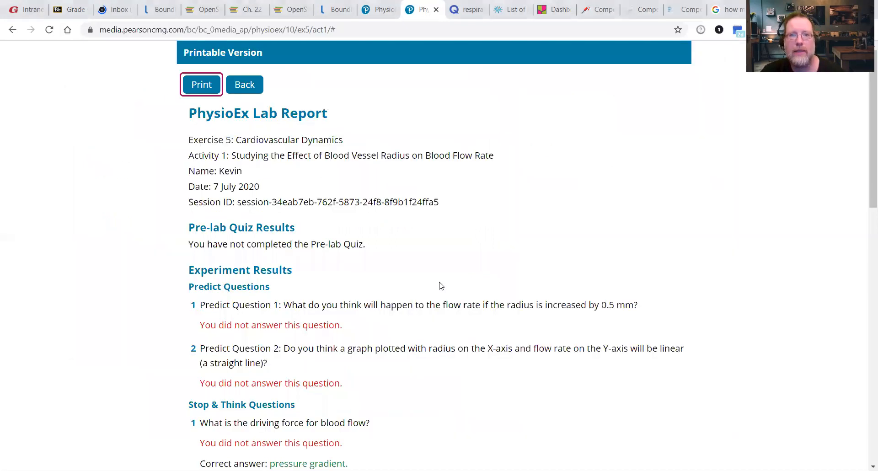
mouse_move(672, 203)
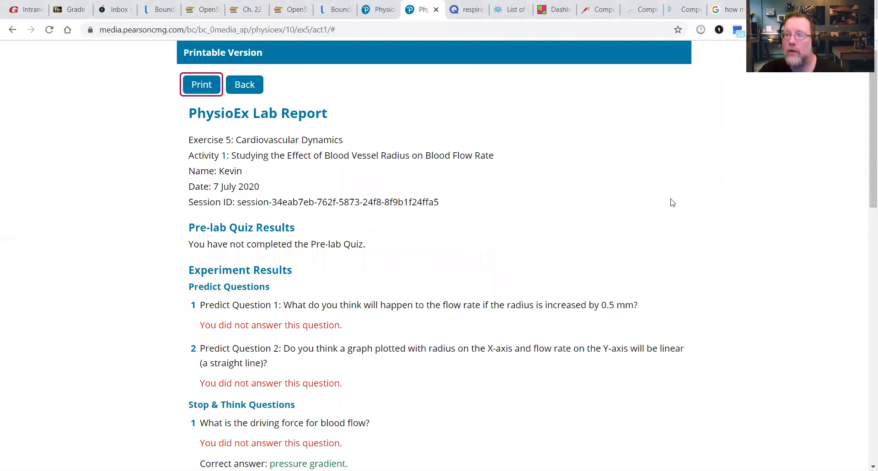
mouse_move(590, 220)
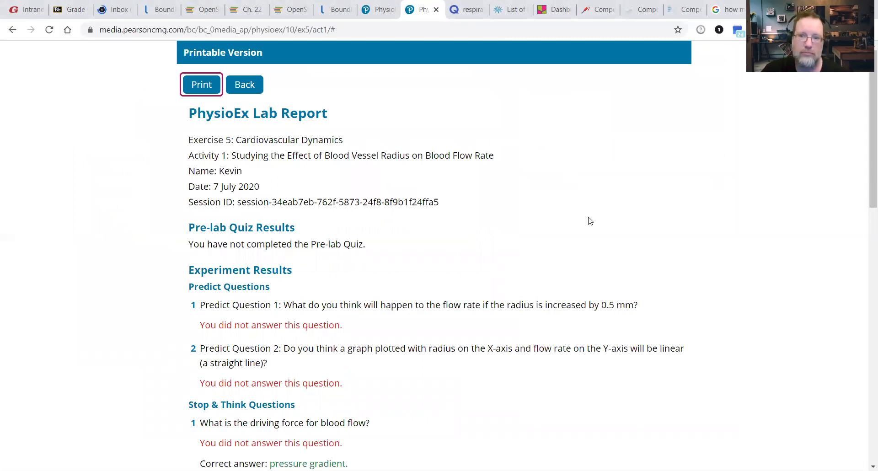
mouse_move(581, 226)
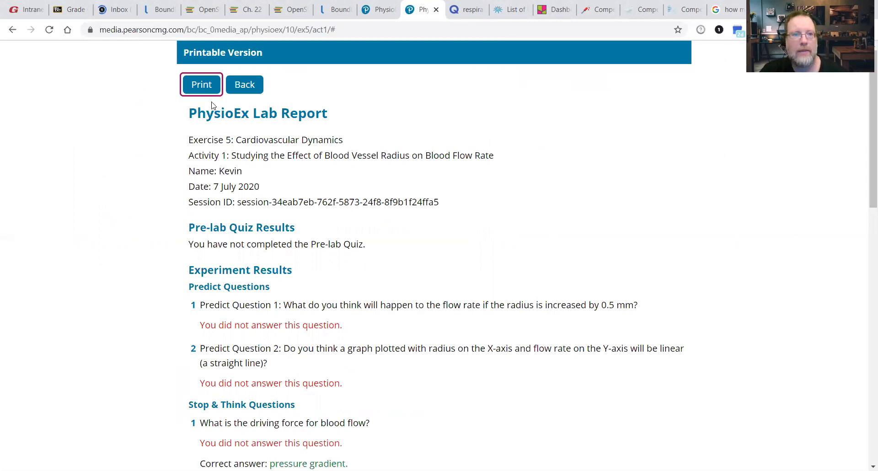
click(201, 85)
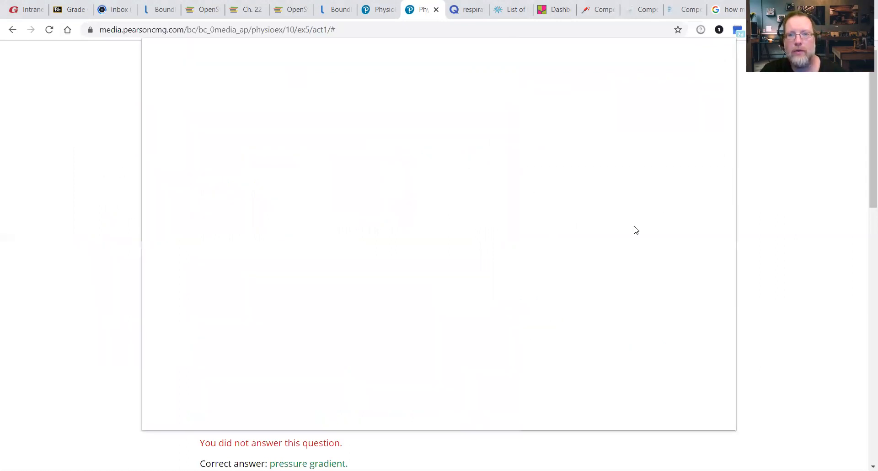
key(ctrl+p)
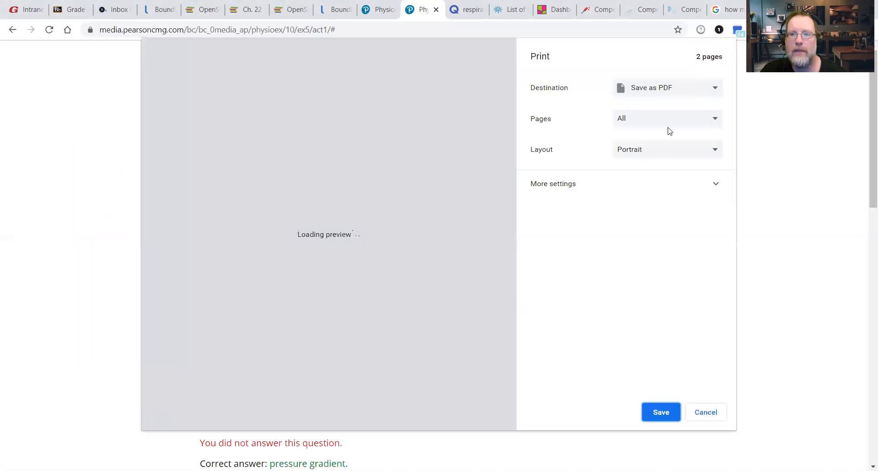
click(668, 87)
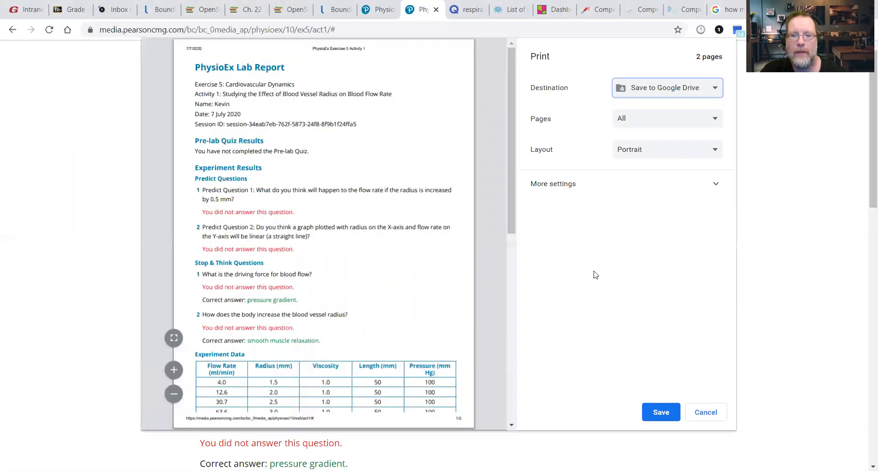
mouse_move(538, 328)
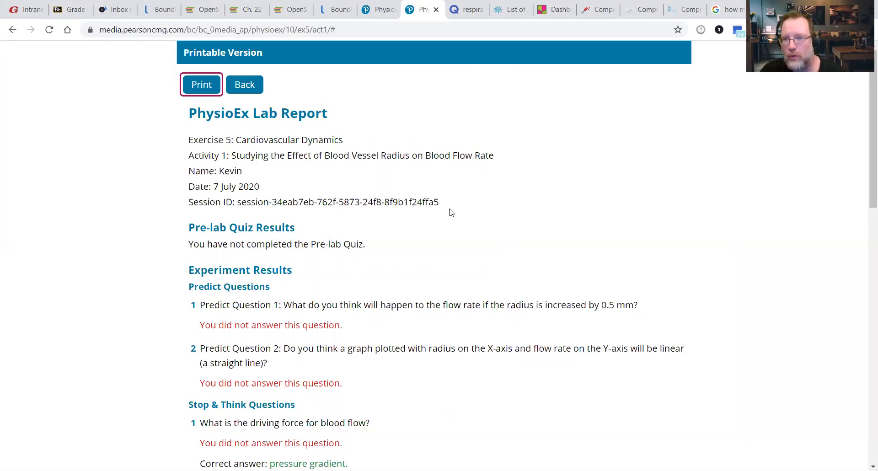
mouse_move(580, 87)
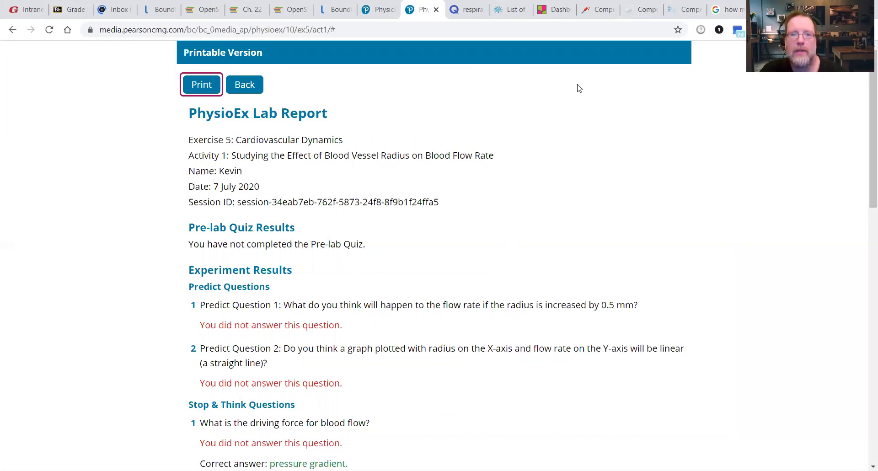
mouse_move(625, 120)
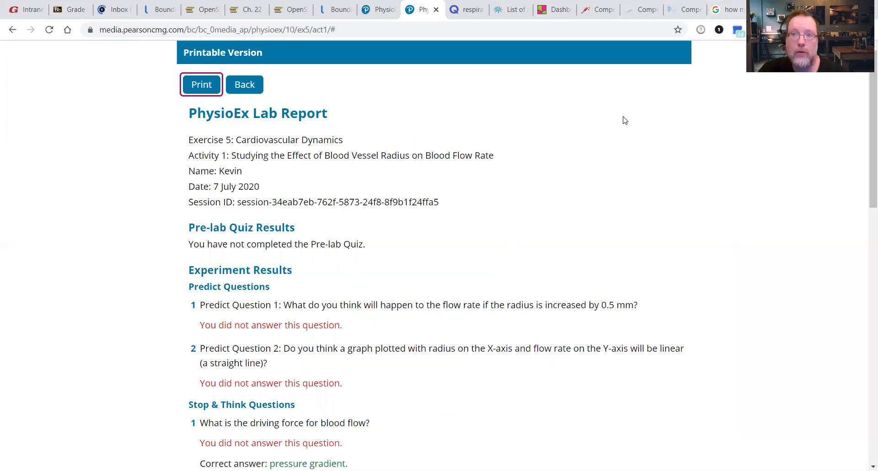
mouse_move(614, 123)
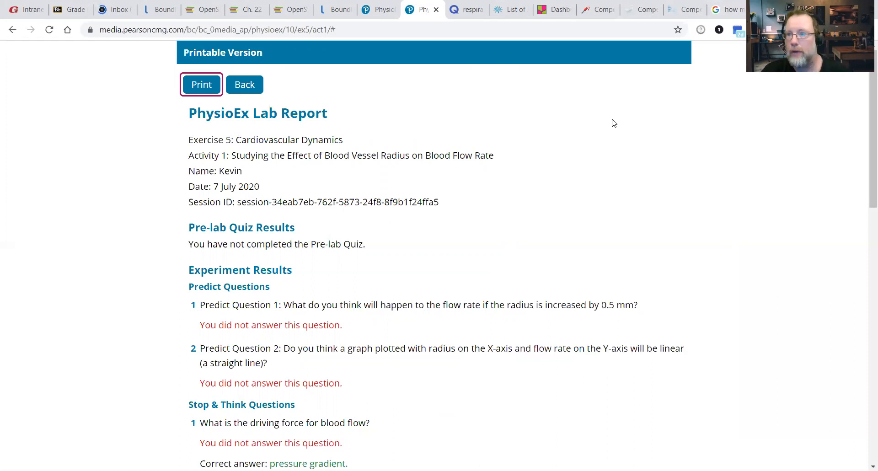
mouse_move(657, 329)
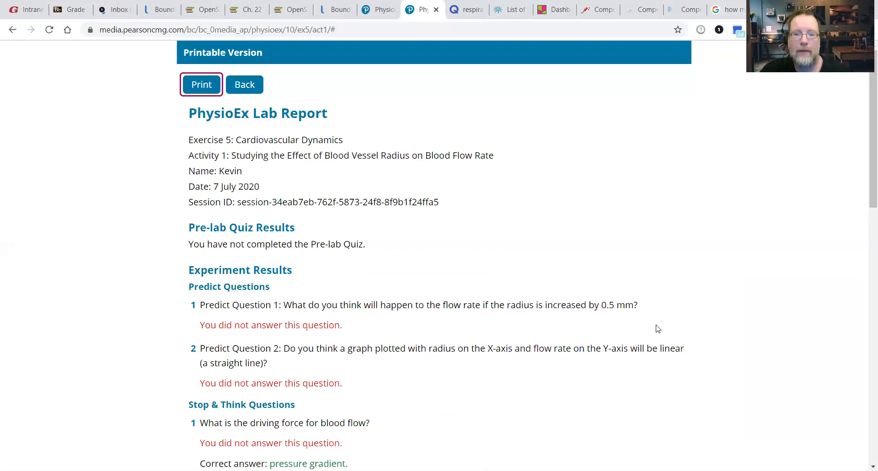